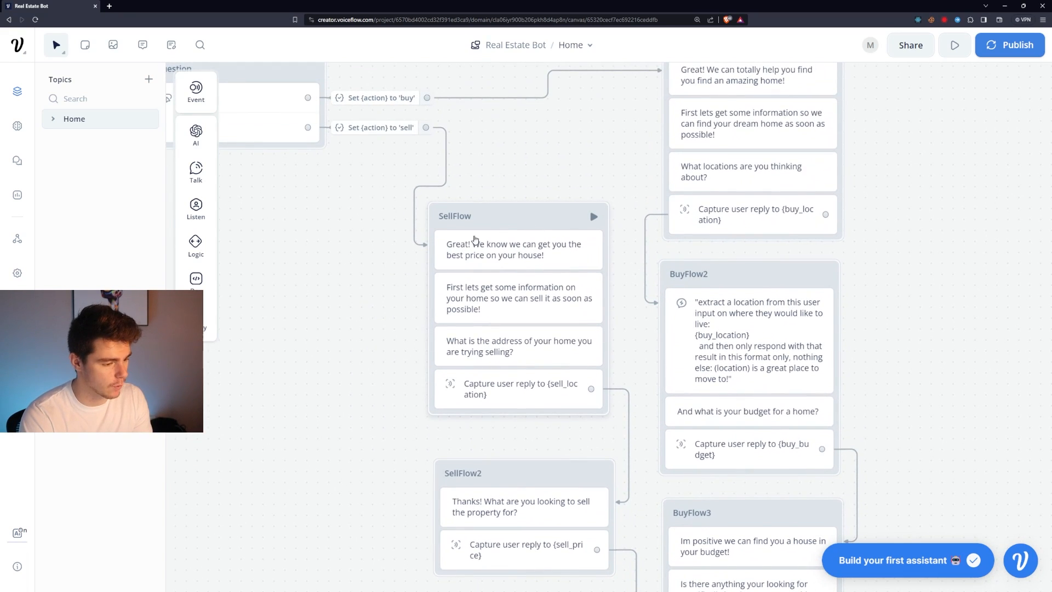
{"action": "mouse_move", "coordinate": [526, 371]}
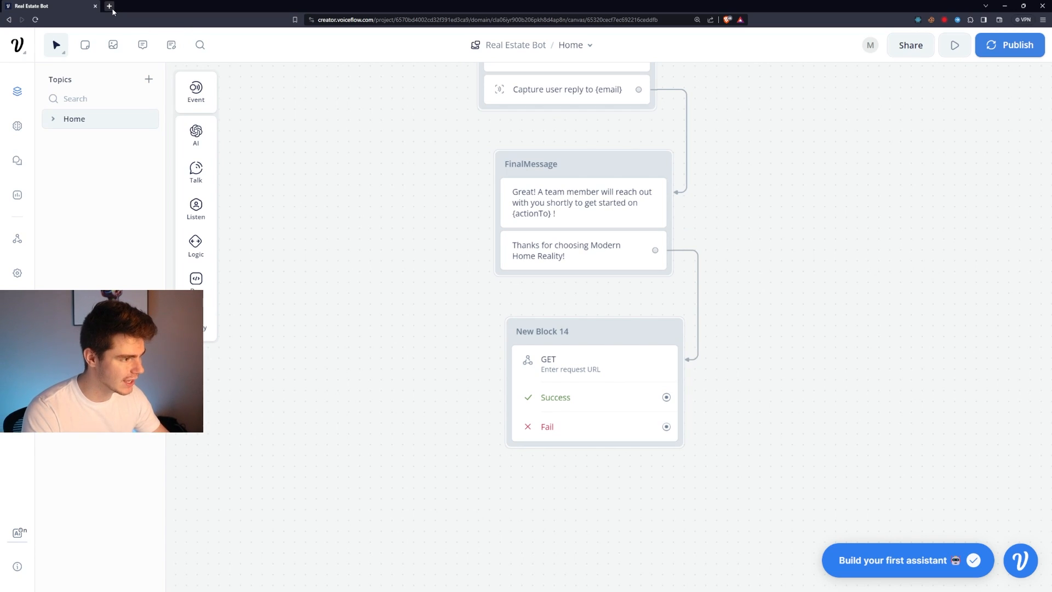
From a new tab, reach the Zapier dashboard and create a new untitled Zap.
{"action": "left_click", "coordinate": [108, 6]}
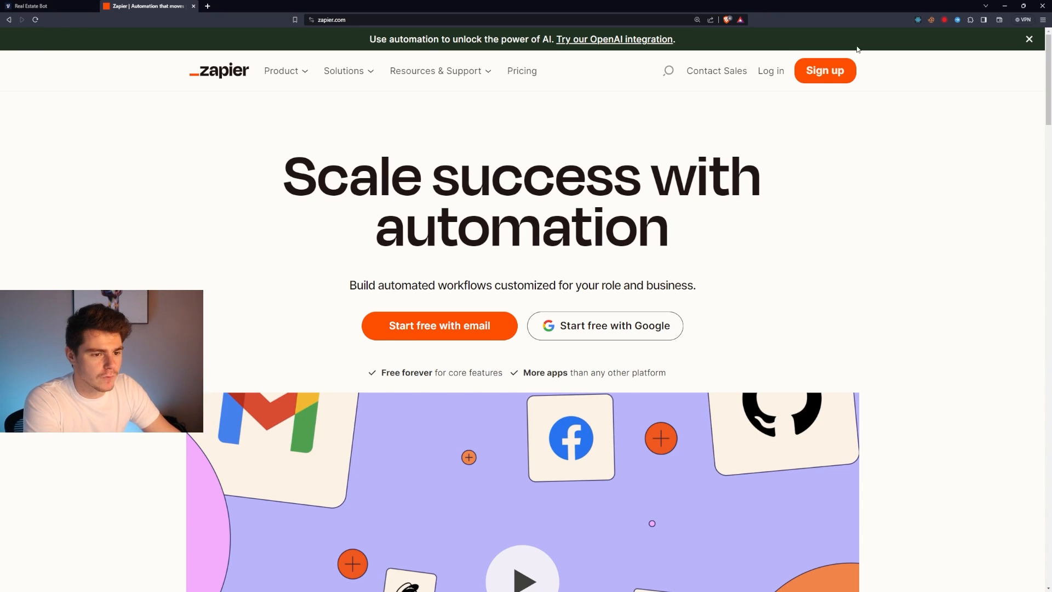
{"action": "mouse_move", "coordinate": [714, 257]}
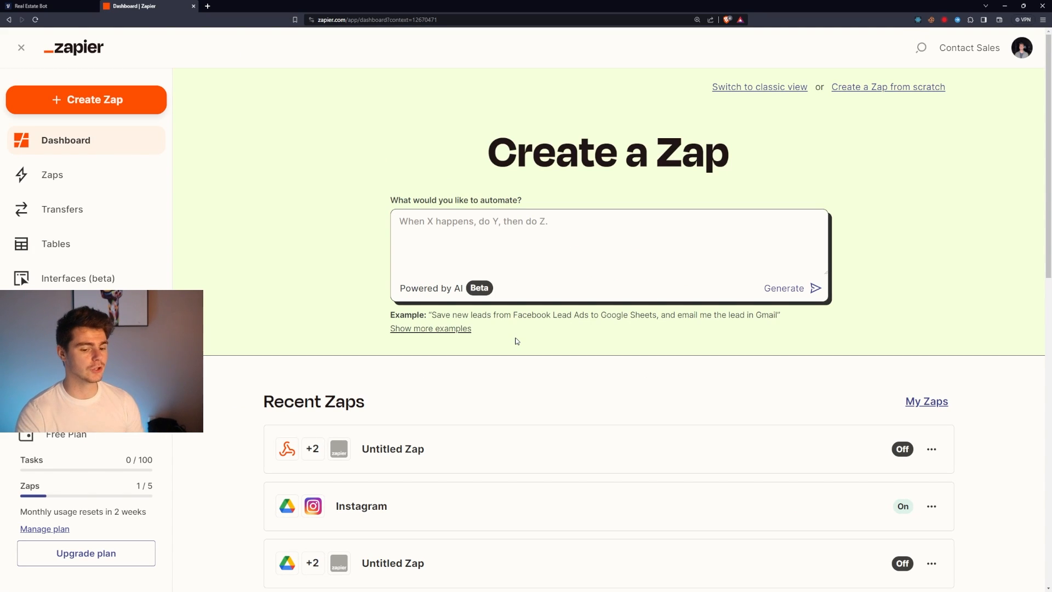
{"action": "scroll", "scroll_direction": "down", "scroll_amount": 3}
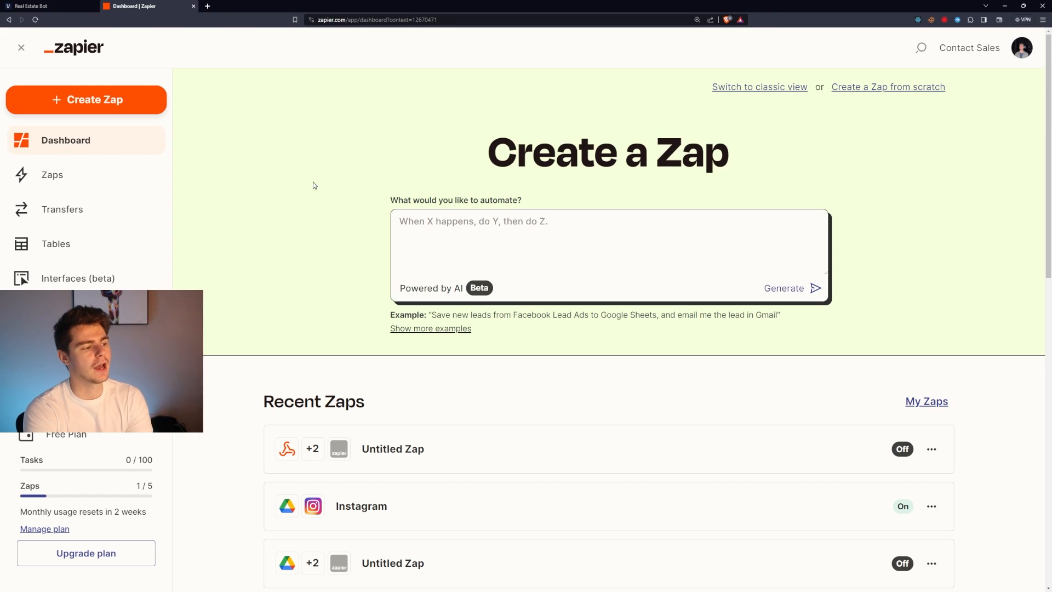
{"action": "left_click", "coordinate": [86, 99]}
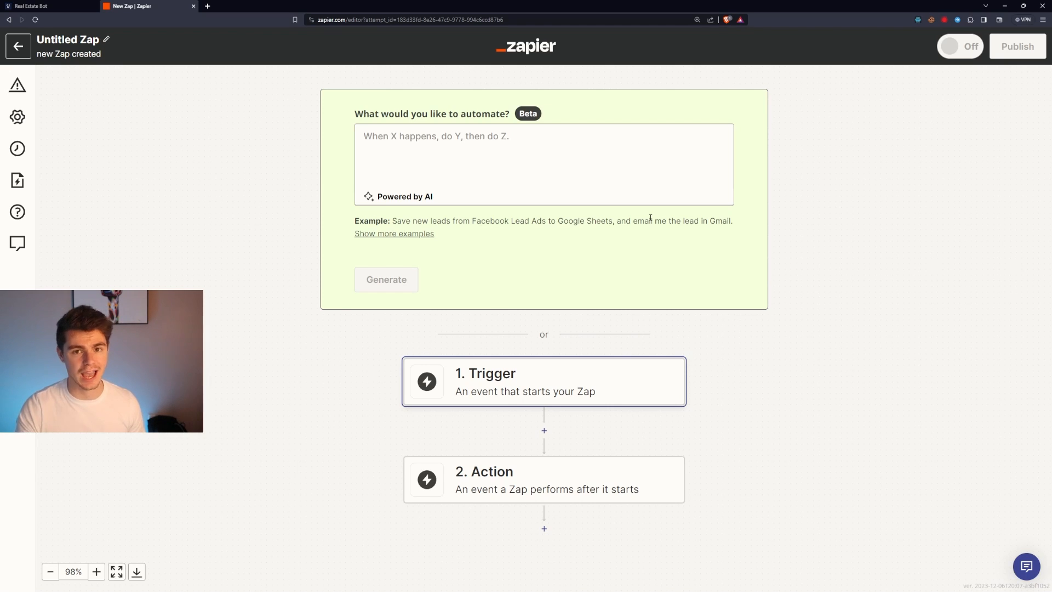
Choose Webhooks by Zapier as the trigger app, found by searching 'api'.
{"action": "left_click", "coordinate": [544, 382]}
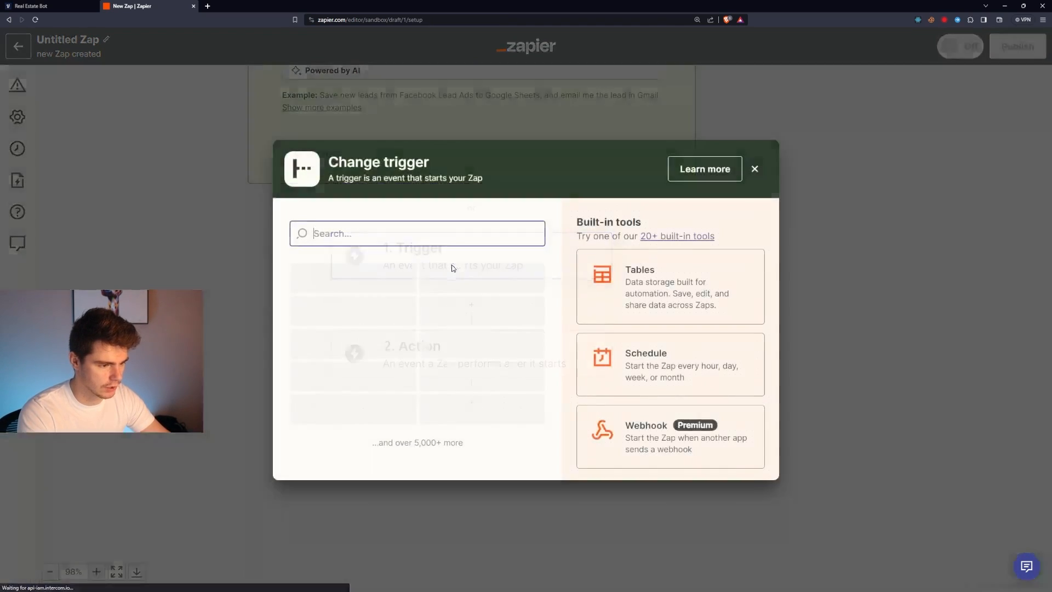
{"action": "left_click", "coordinate": [416, 233]}
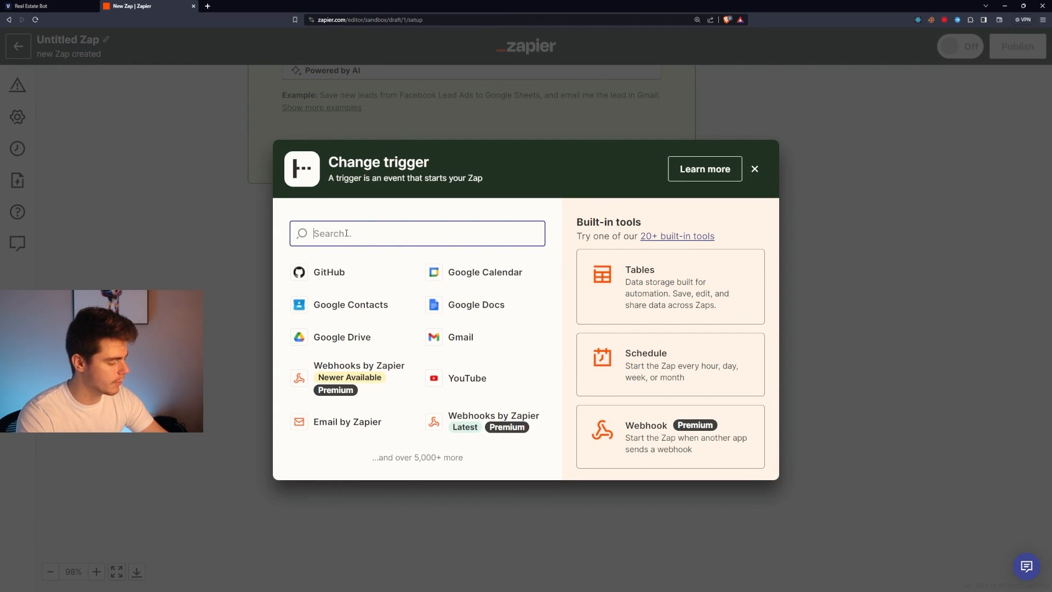
{"action": "type", "text": "api"}
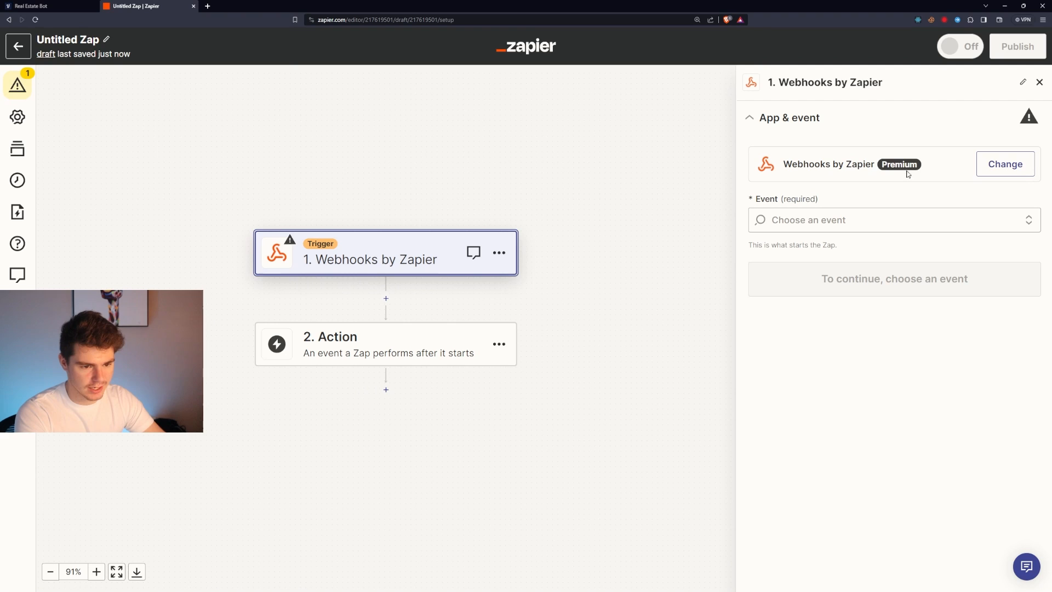
{"action": "mouse_move", "coordinate": [215, 258]}
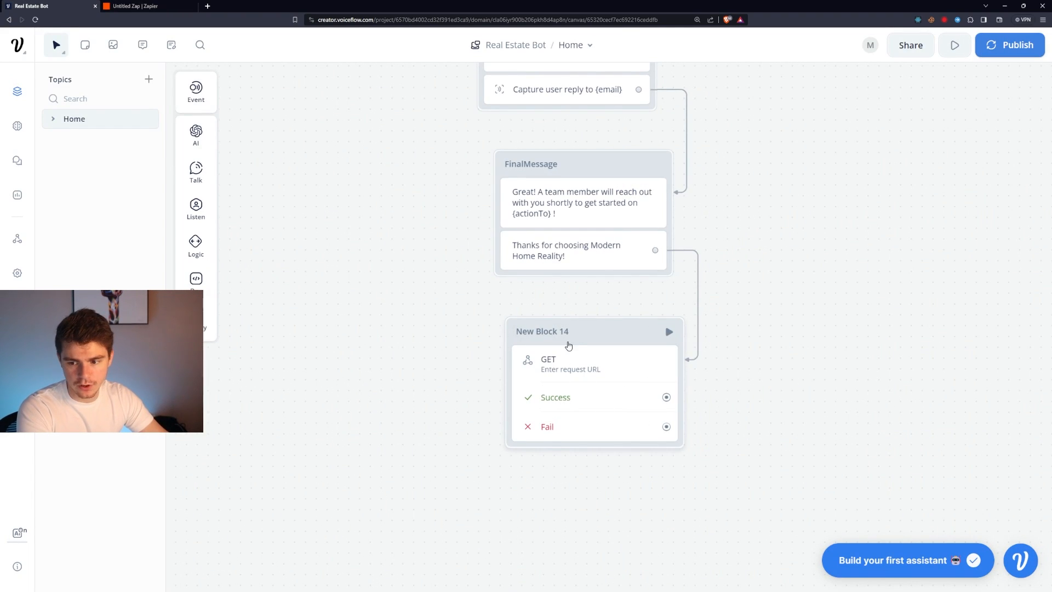
{"action": "left_click", "coordinate": [141, 6]}
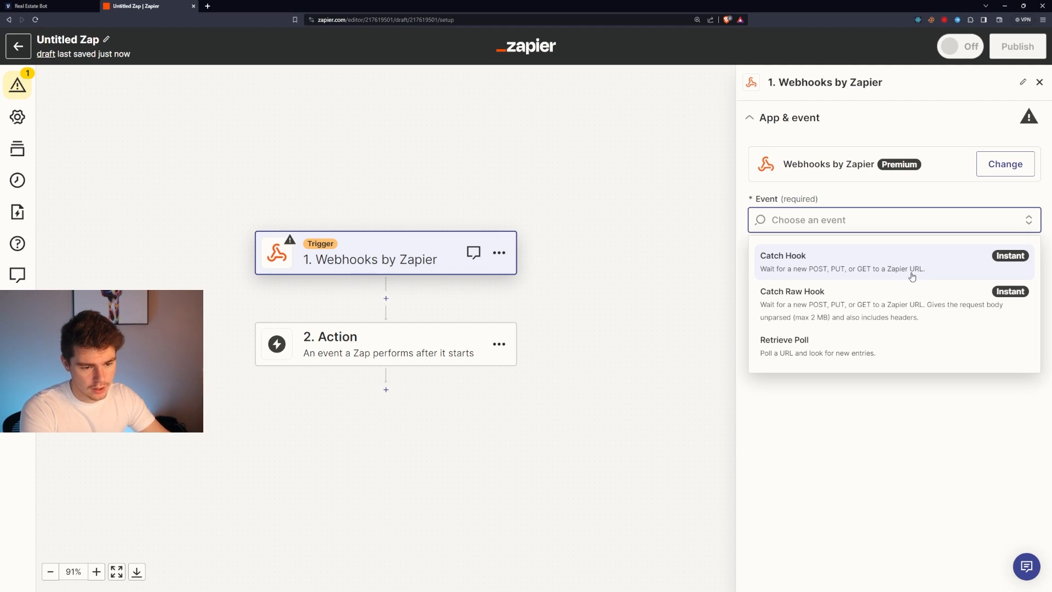
Set the trigger event to Catch Hook and continue to the test step with its webhook URL.
{"action": "left_click", "coordinate": [783, 262]}
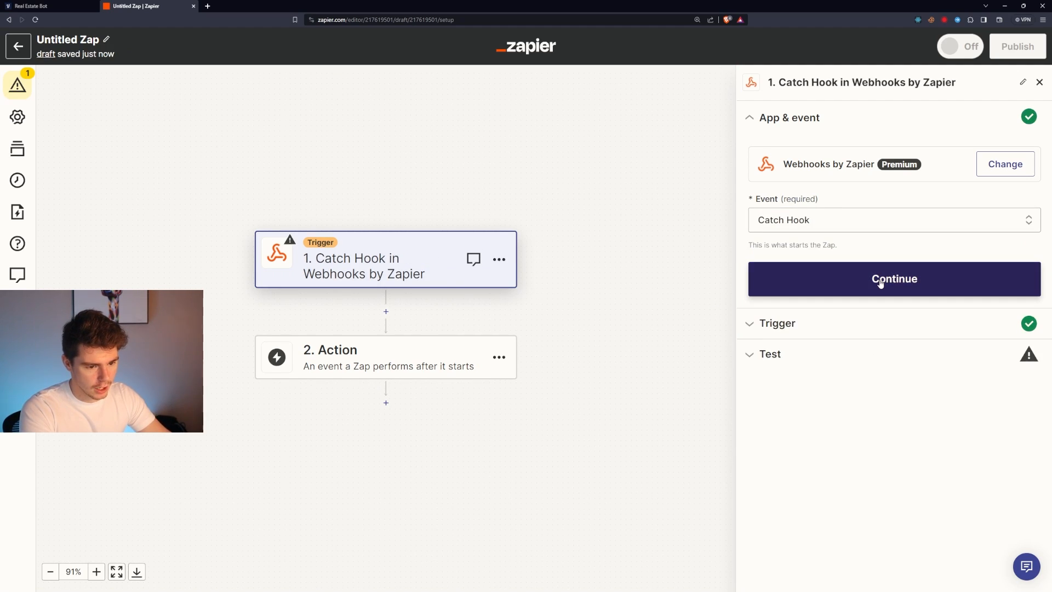
{"action": "left_click", "coordinate": [894, 279]}
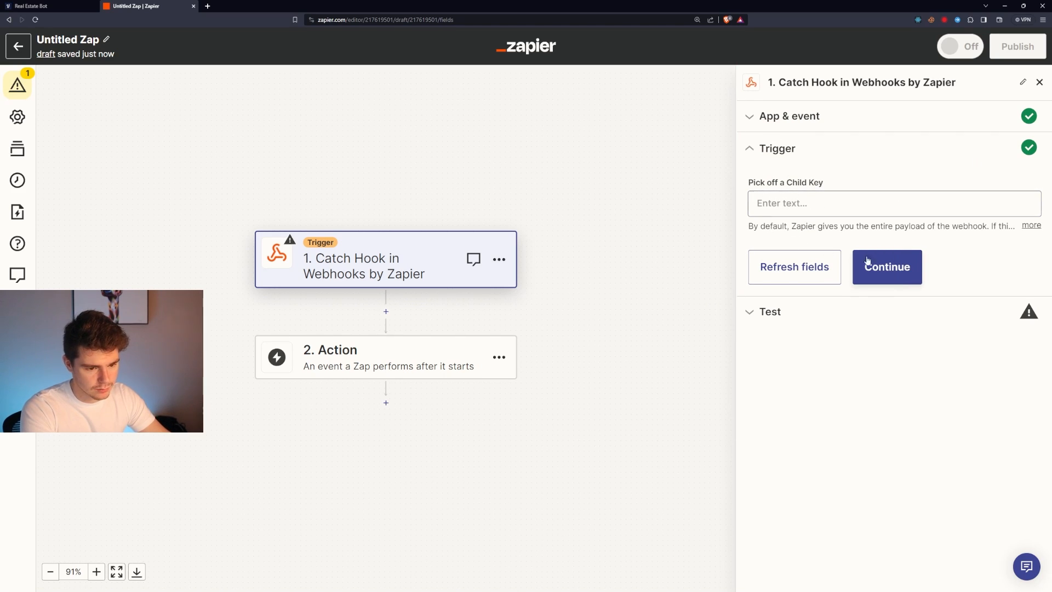
{"action": "left_click", "coordinate": [887, 266]}
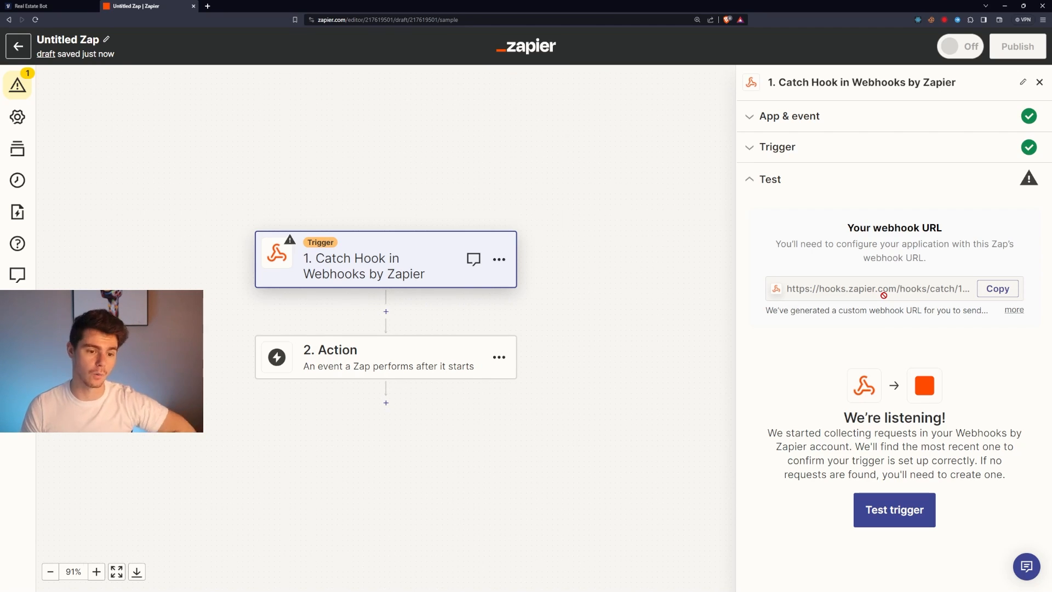
Copy the Zap's webhook URL and bring up the Zapier request step in Voiceflow.
{"action": "left_click", "coordinate": [996, 287]}
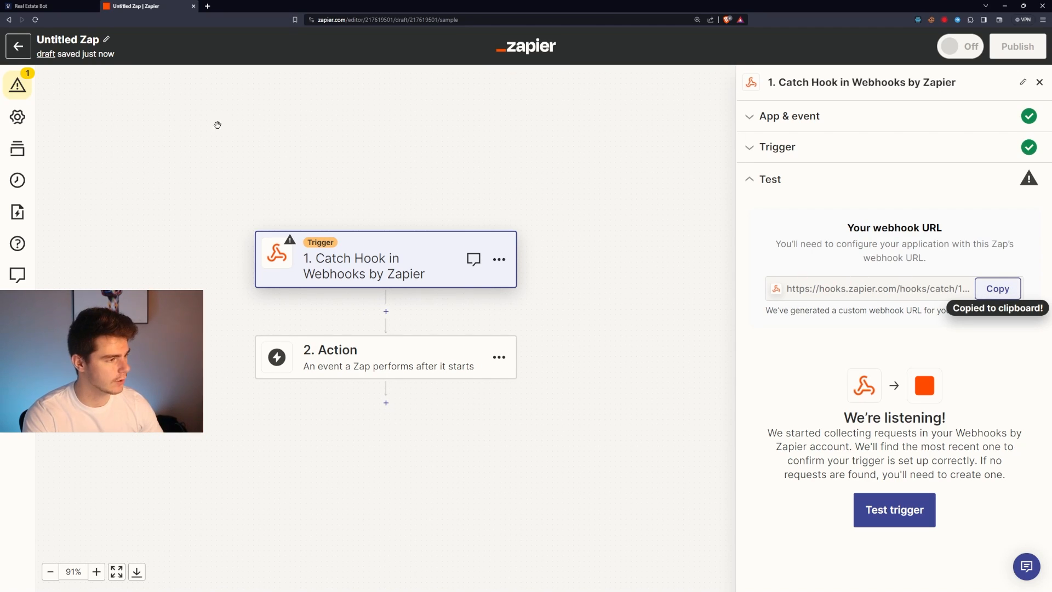
{"action": "left_click", "coordinate": [50, 6]}
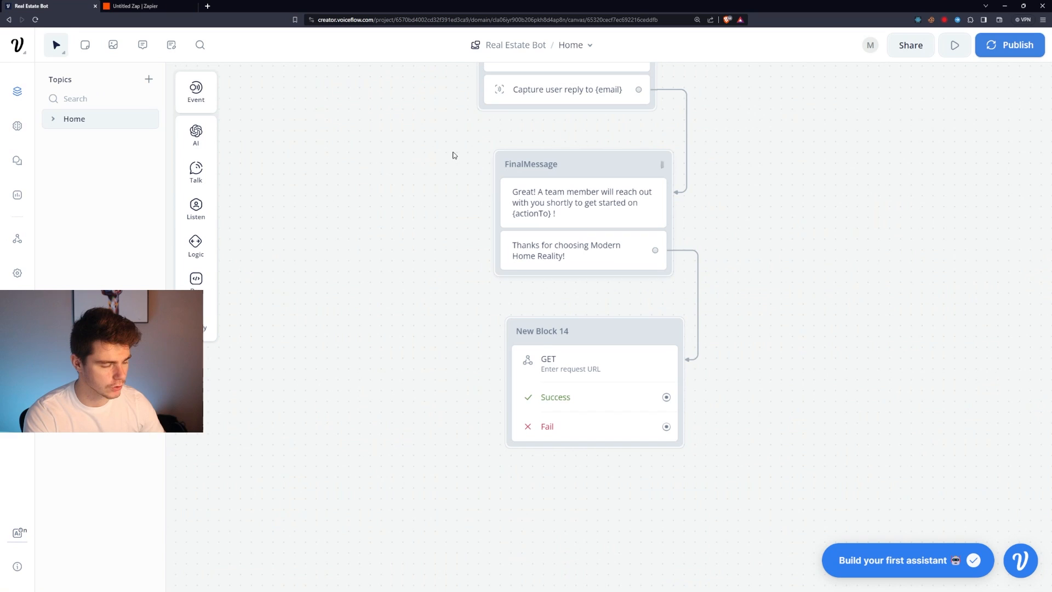
{"action": "left_click", "coordinate": [567, 362]}
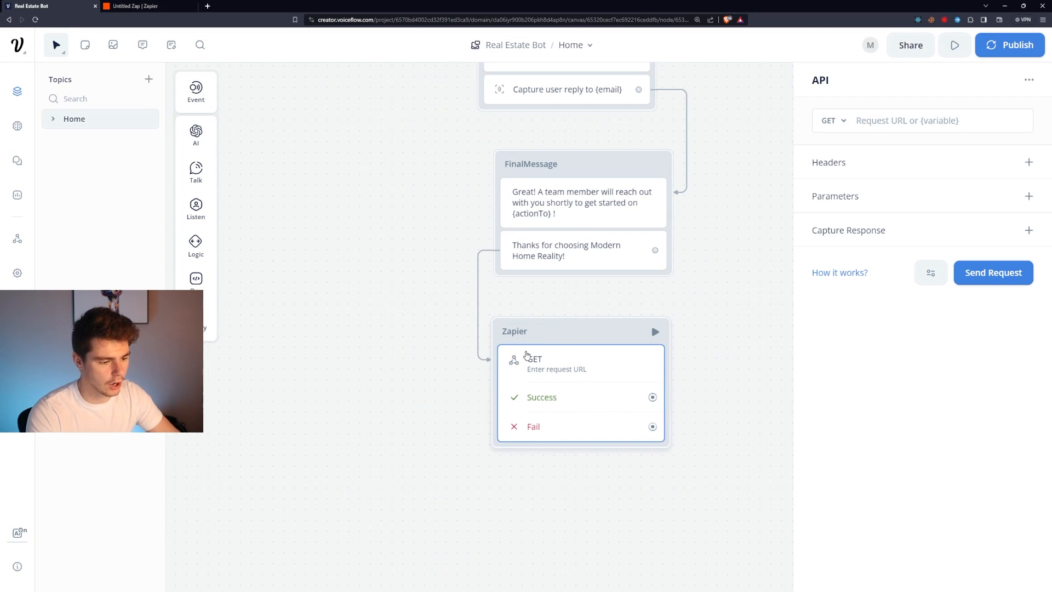
{"action": "left_click", "coordinate": [834, 120]}
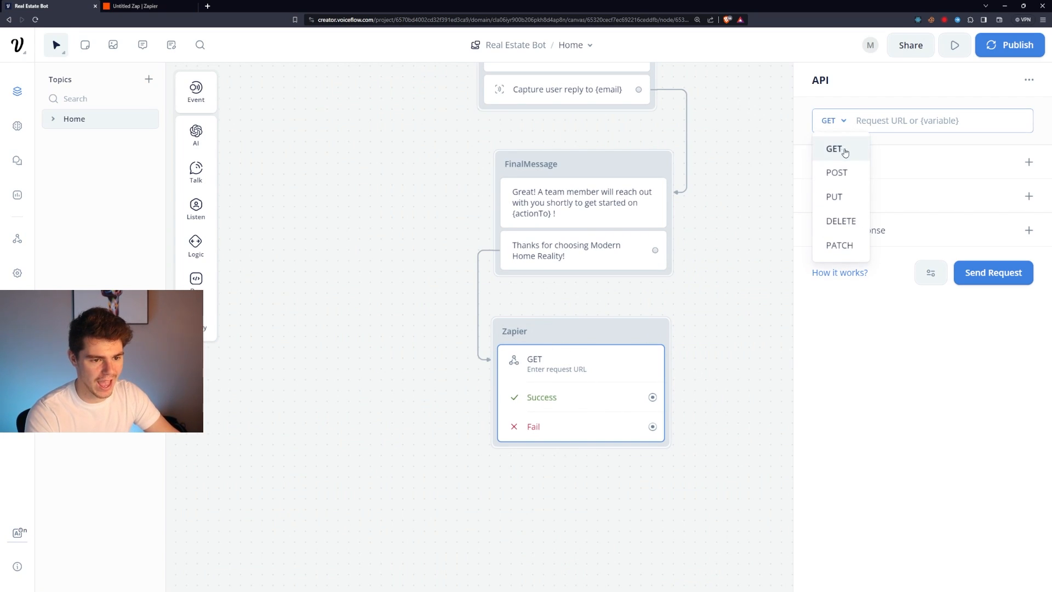
{"action": "left_click", "coordinate": [837, 172]}
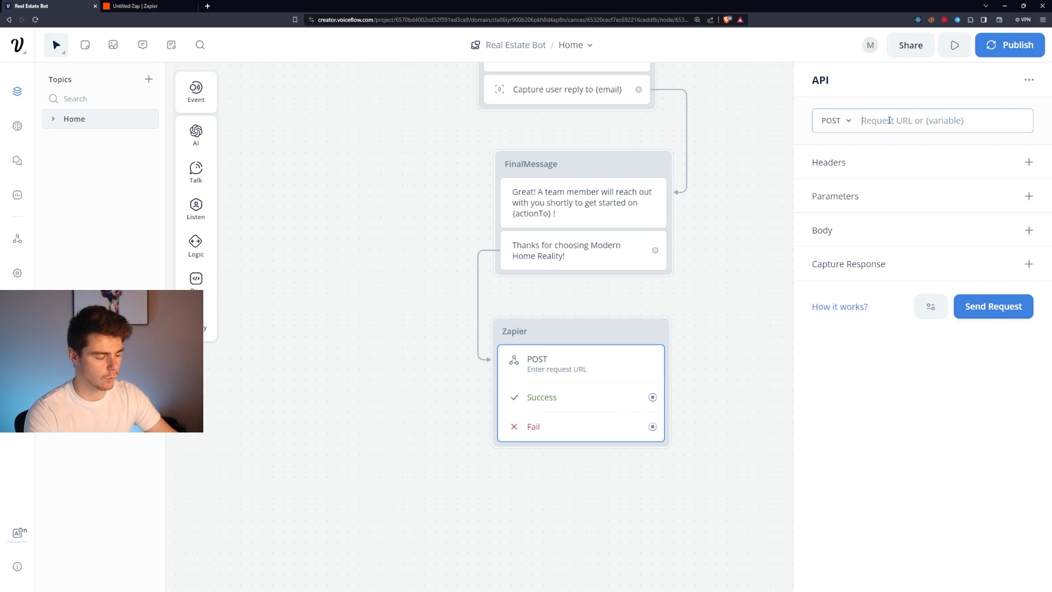
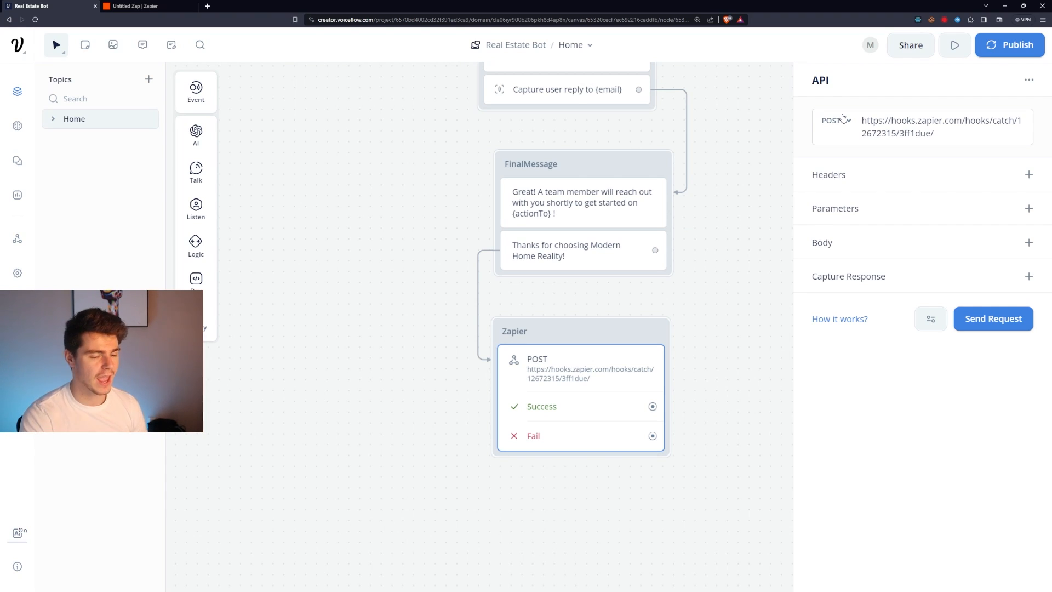
{"action": "left_click", "coordinate": [141, 6]}
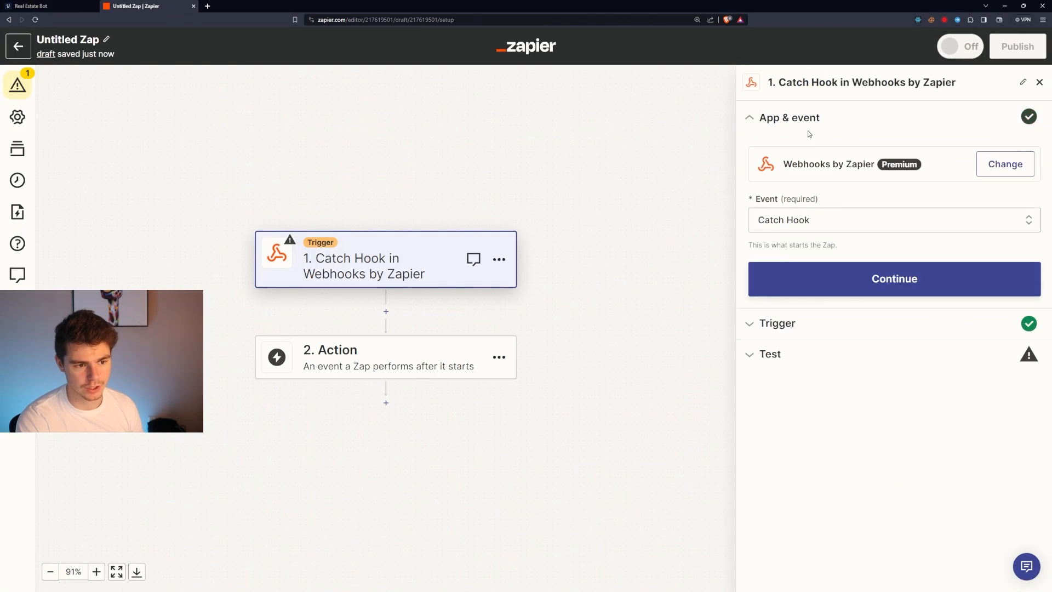
{"action": "left_click", "coordinate": [886, 219]}
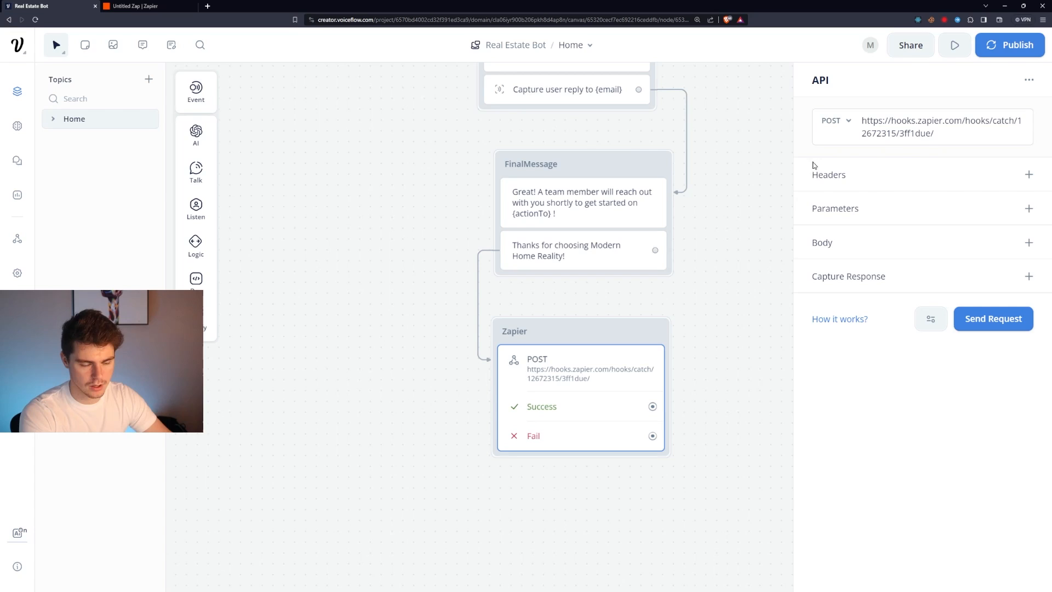
Add a Name parameter holding the {name} variable and start a test send.
{"action": "left_click", "coordinate": [1029, 209]}
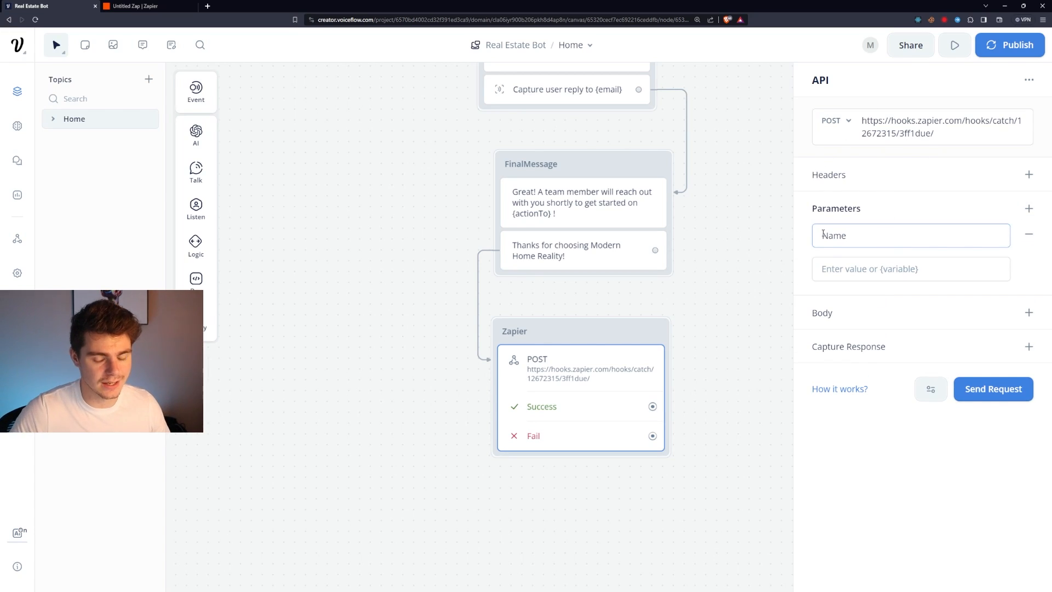
{"action": "type", "text": "Name"}
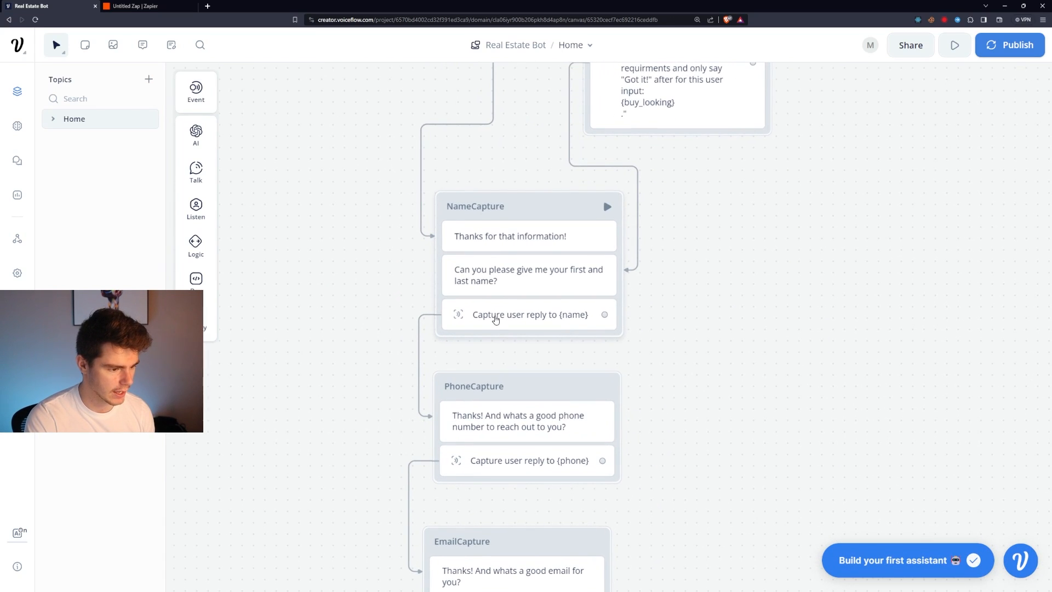
{"action": "left_click", "coordinate": [530, 314]}
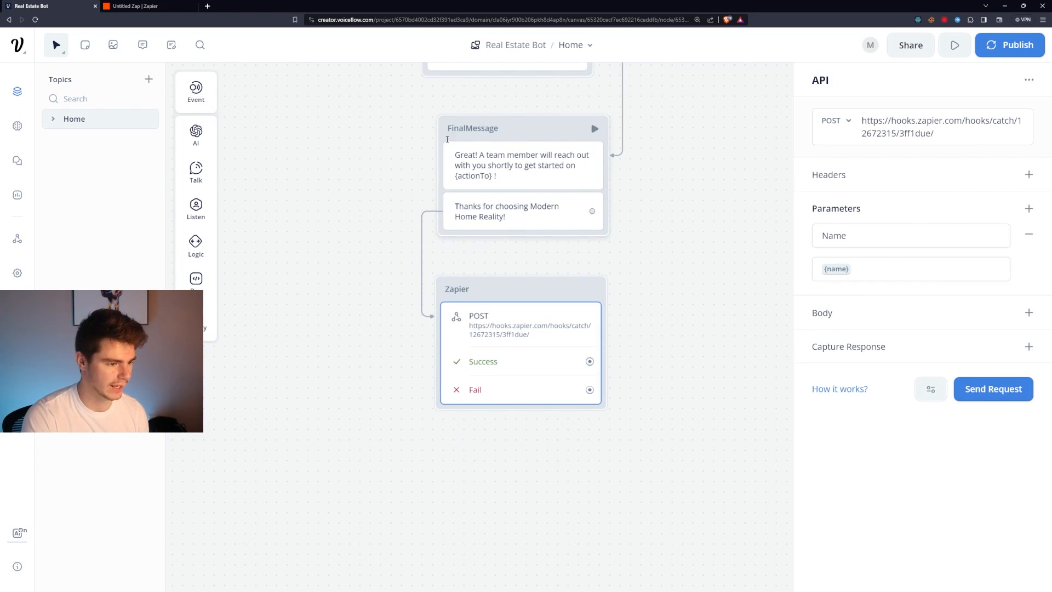
{"action": "mouse_move", "coordinate": [660, 464]}
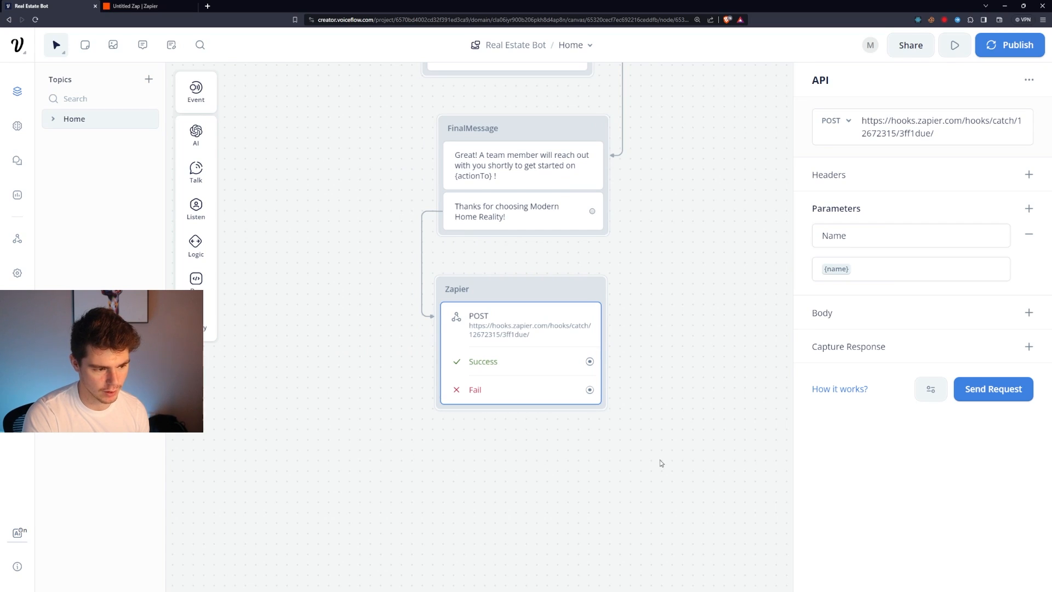
{"action": "left_click", "coordinate": [911, 236]}
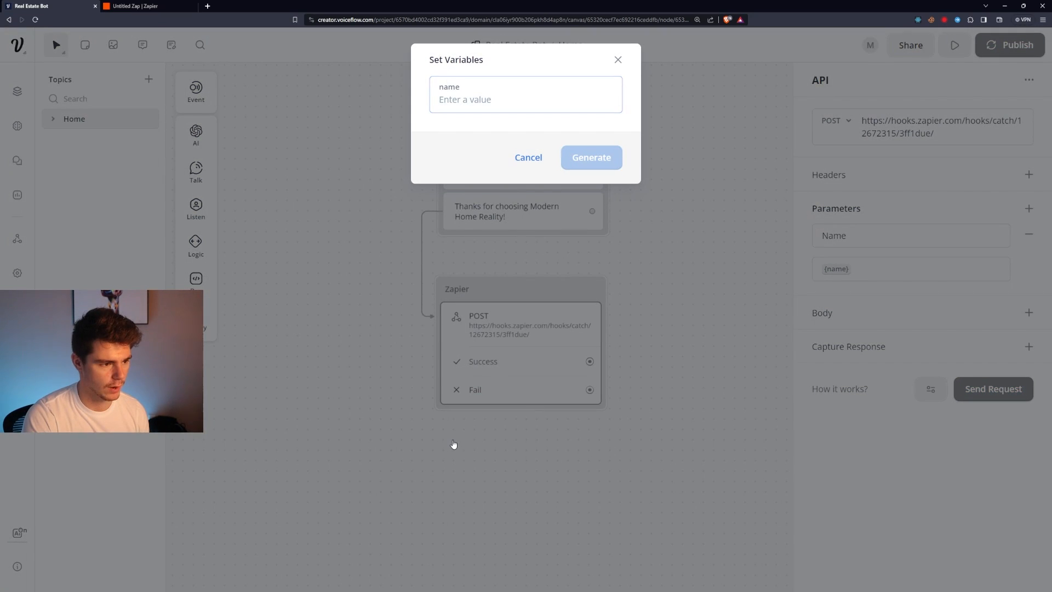
Send the test request with name 'mike', review the 200 OK response, and return to Zapier.
{"action": "left_click", "coordinate": [526, 100]}
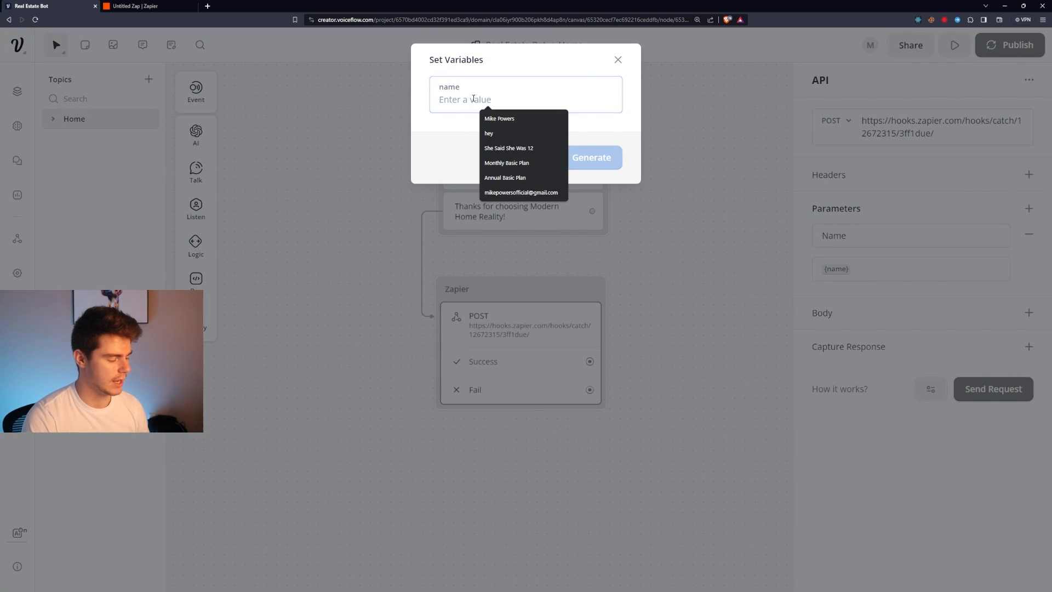
{"action": "type", "text": "mike"}
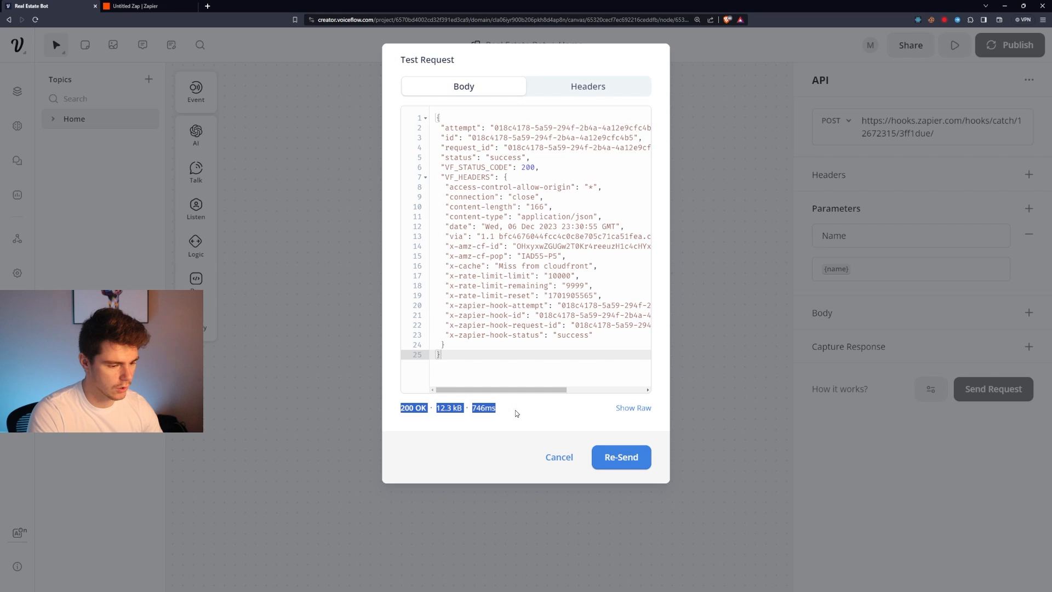
{"action": "left_click_drag", "start_coordinate": [457, 197], "coordinate": [440, 354]}
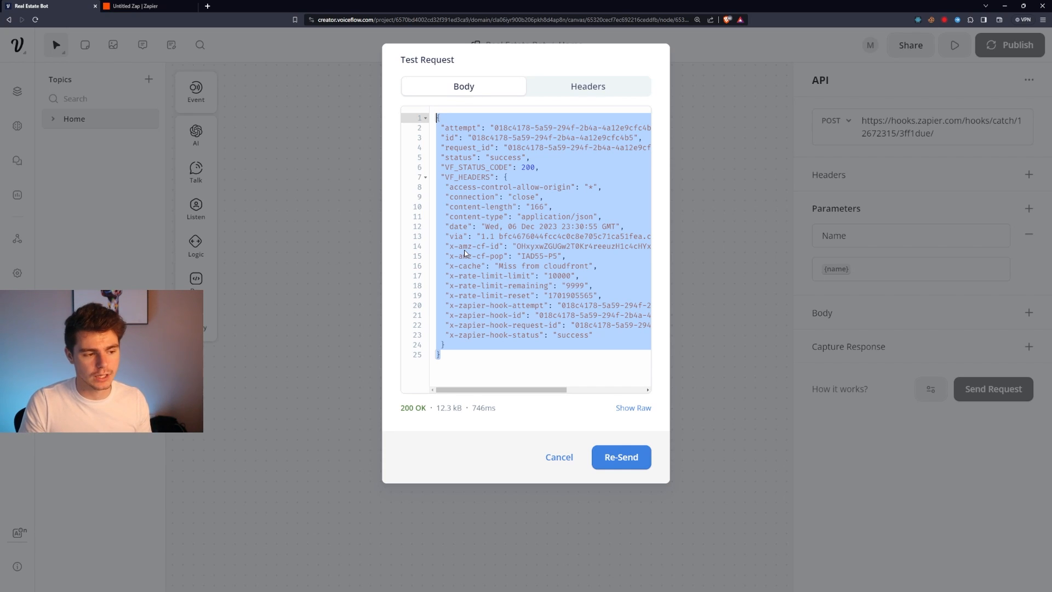
{"action": "left_click", "coordinate": [134, 6]}
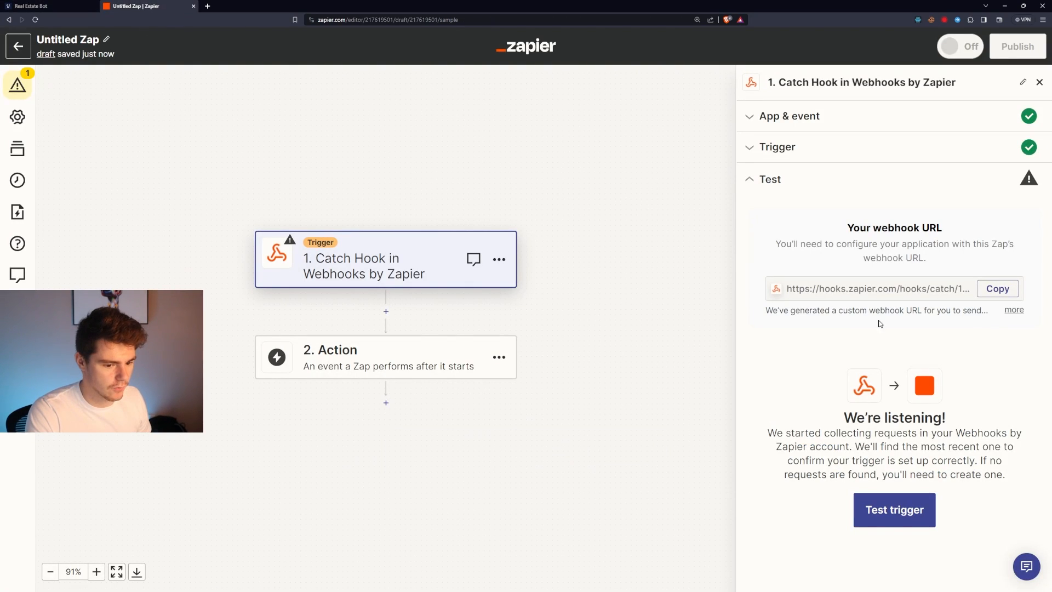
Test the Catch Hook trigger and continue with the request caught from Voiceflow.
{"action": "left_click", "coordinate": [894, 509]}
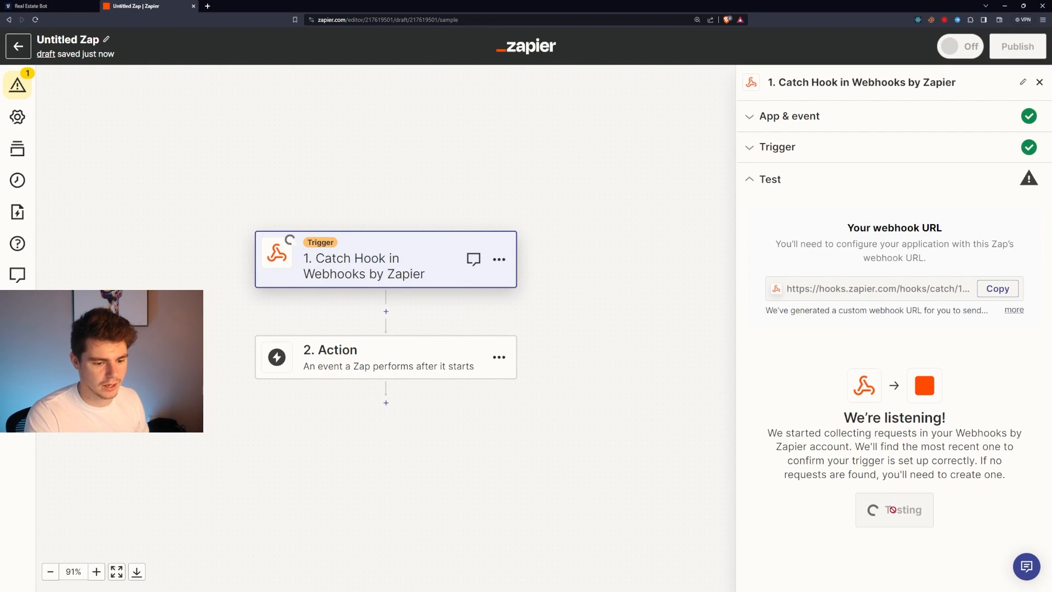
{"action": "left_click", "coordinate": [894, 509]}
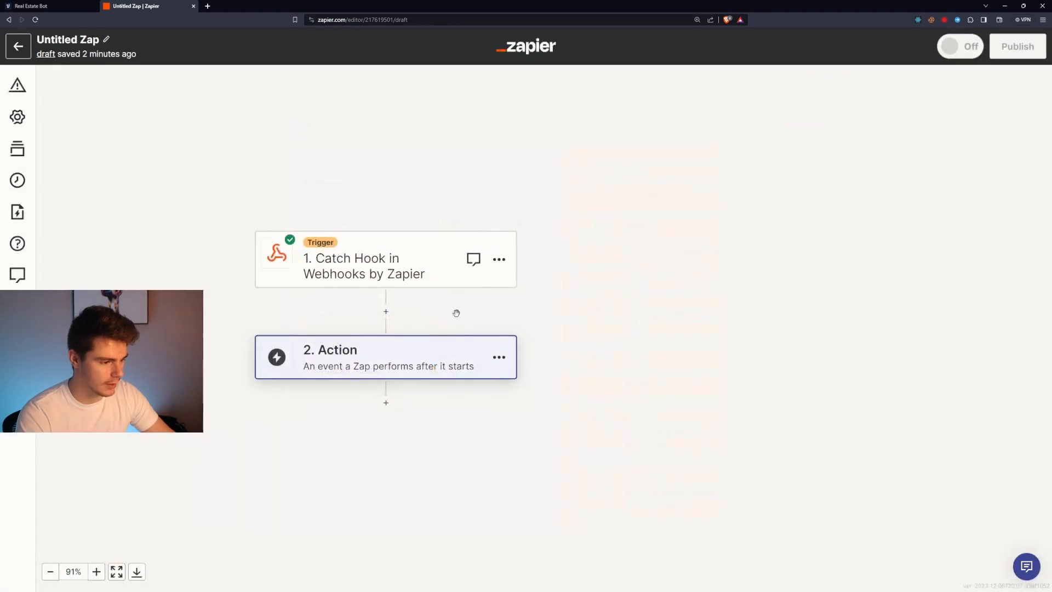
Make the second step a Microsoft Excel action with the Add Row event.
{"action": "left_click", "coordinate": [364, 265]}
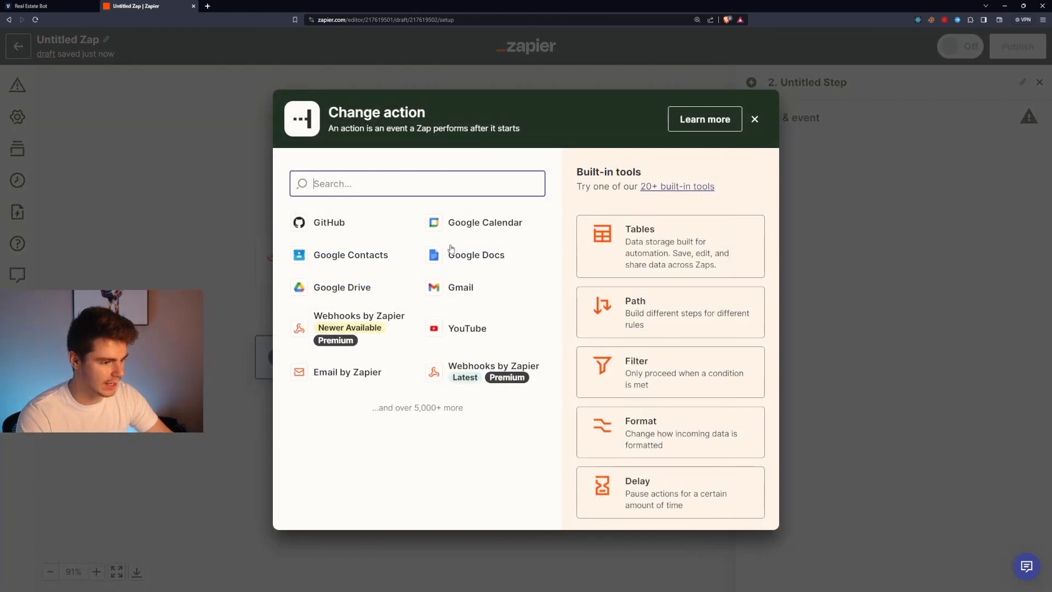
{"action": "type", "text": "excel"}
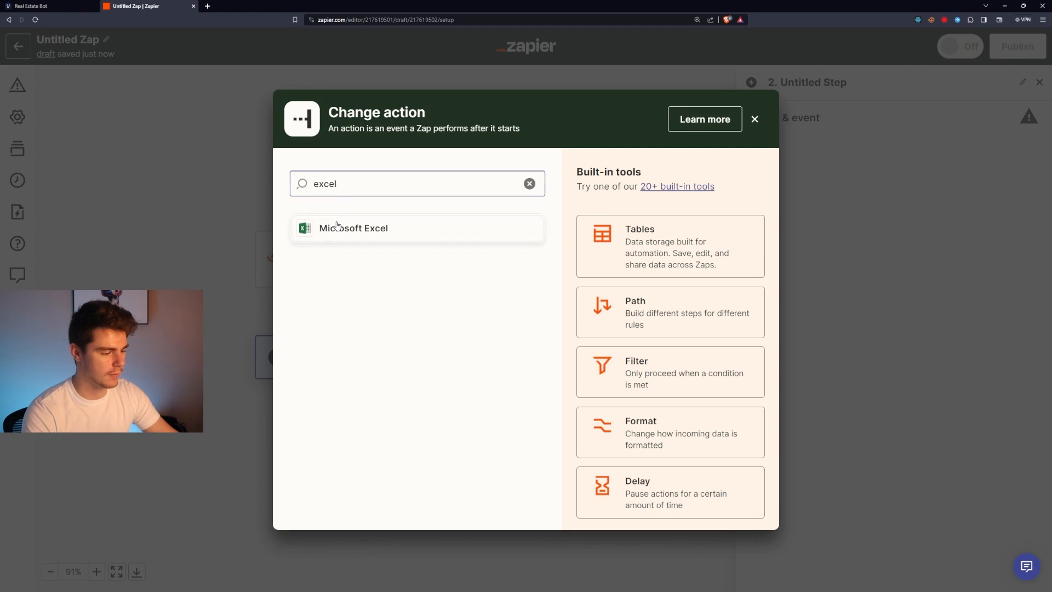
{"action": "left_click", "coordinate": [353, 227]}
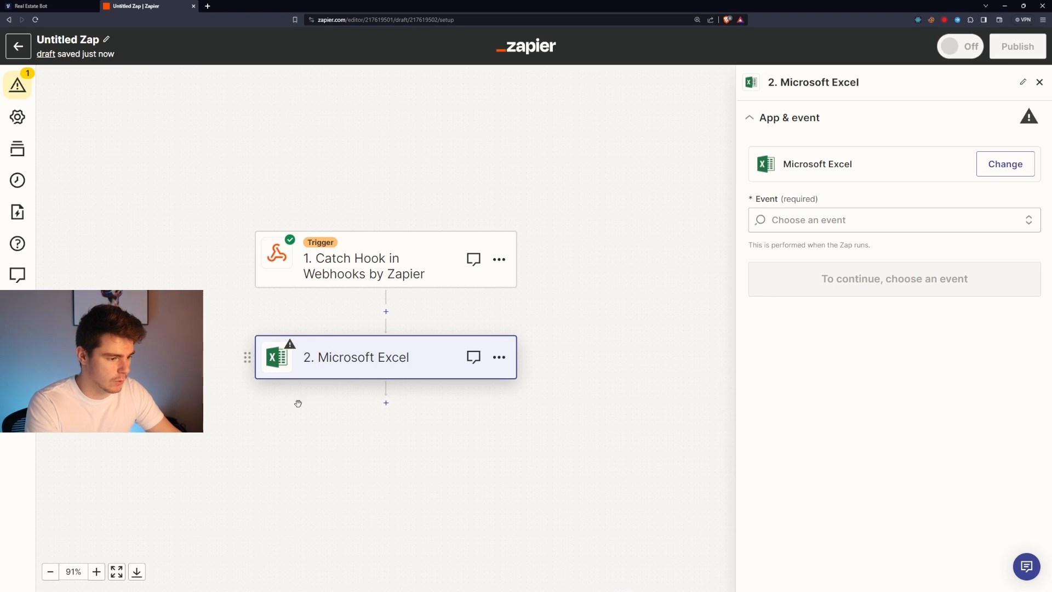
{"action": "left_click", "coordinate": [872, 219]}
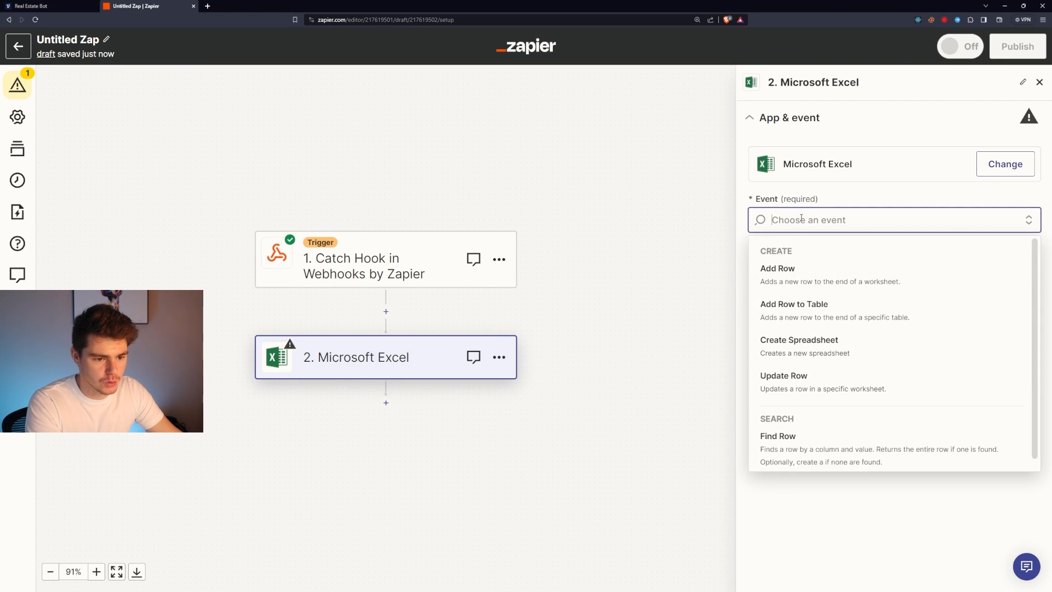
{"action": "left_click", "coordinate": [778, 268]}
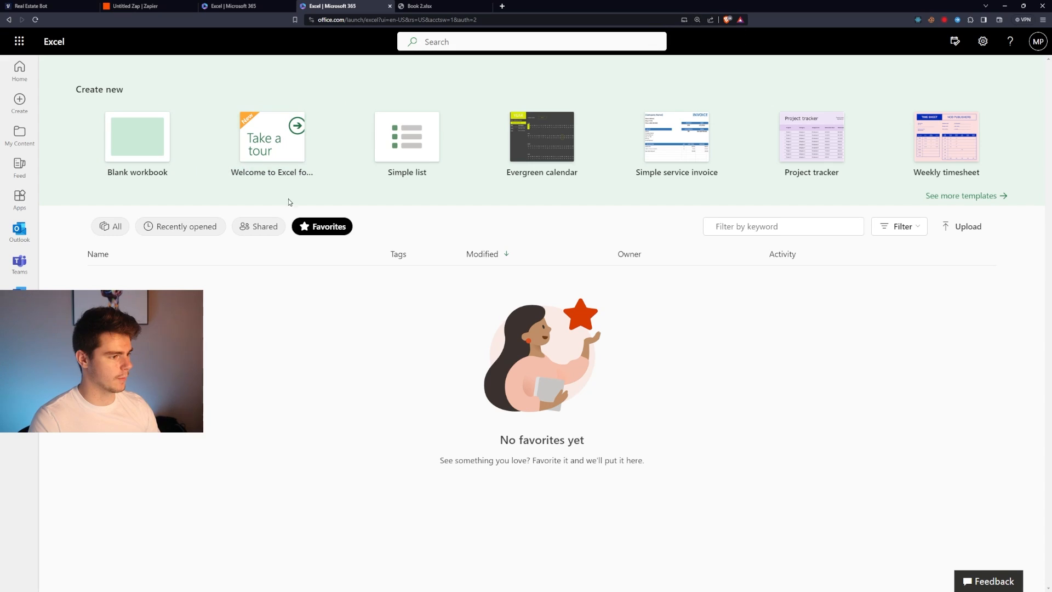
Create a blank workbook named 'Chatbot Leads' and return to the Zap editor.
{"action": "left_click", "coordinate": [138, 137]}
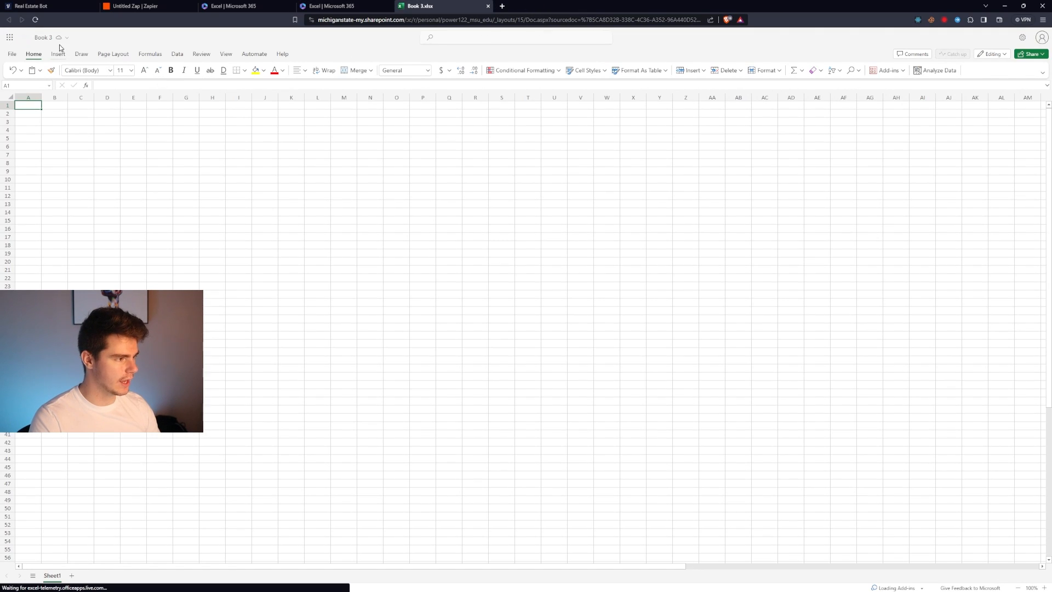
{"action": "left_click", "coordinate": [42, 36]}
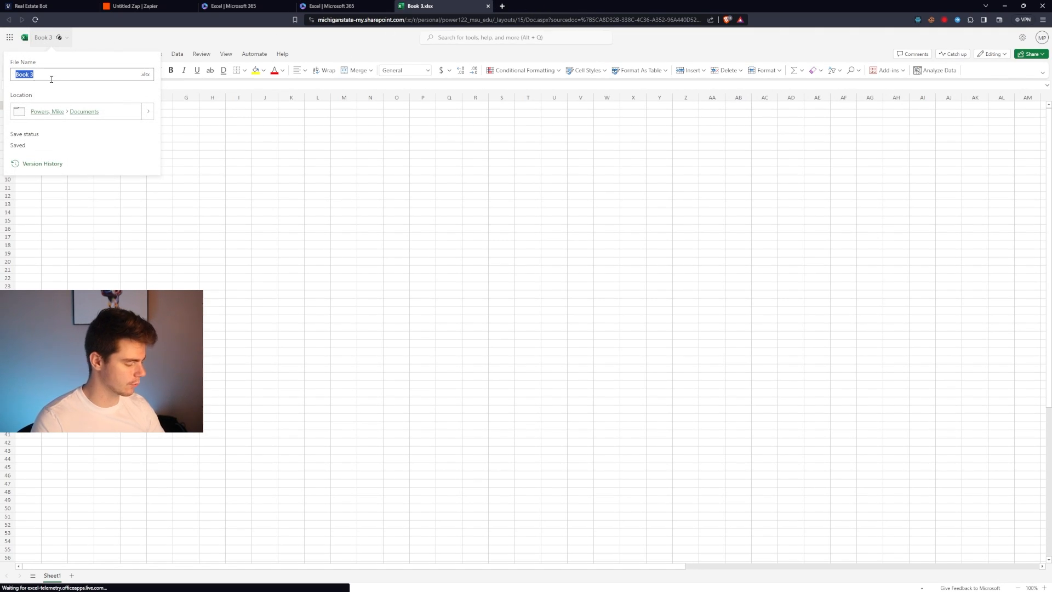
{"action": "type", "text": "Chatbot Leads"}
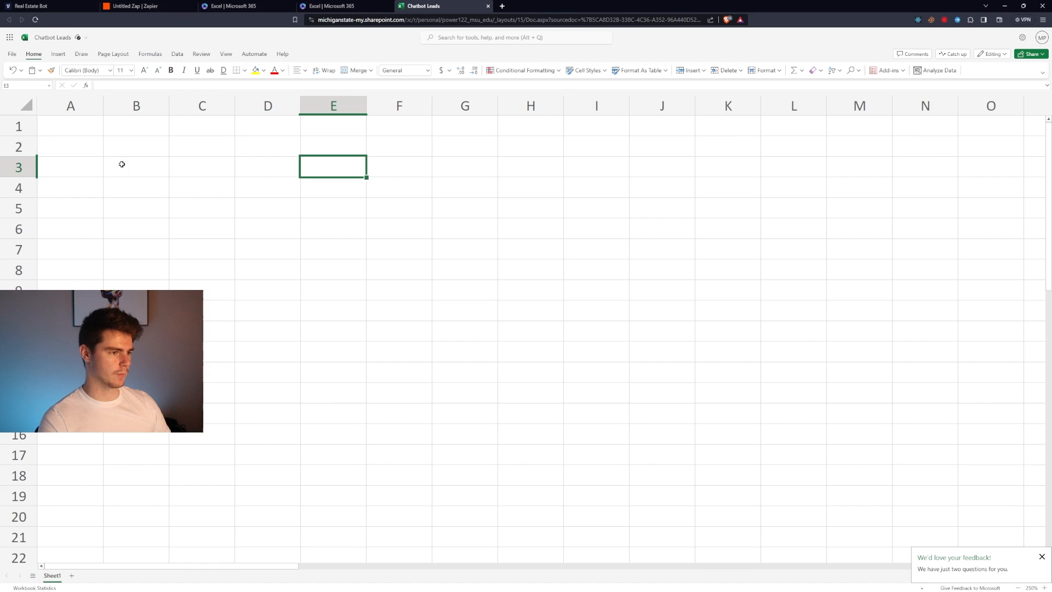
{"action": "left_click", "coordinate": [141, 6]}
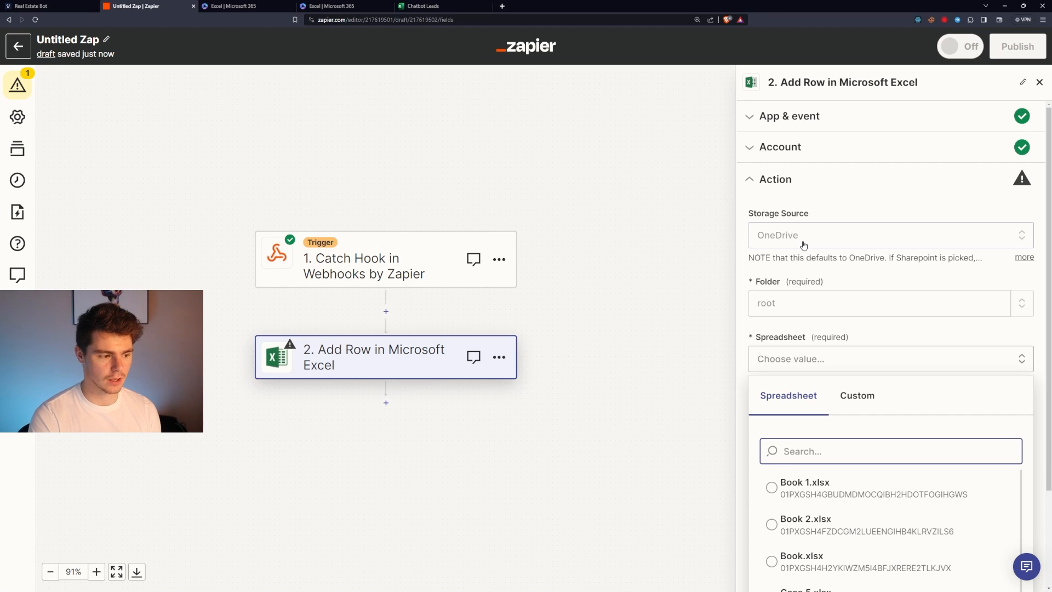
{"action": "mouse_move", "coordinate": [820, 285]}
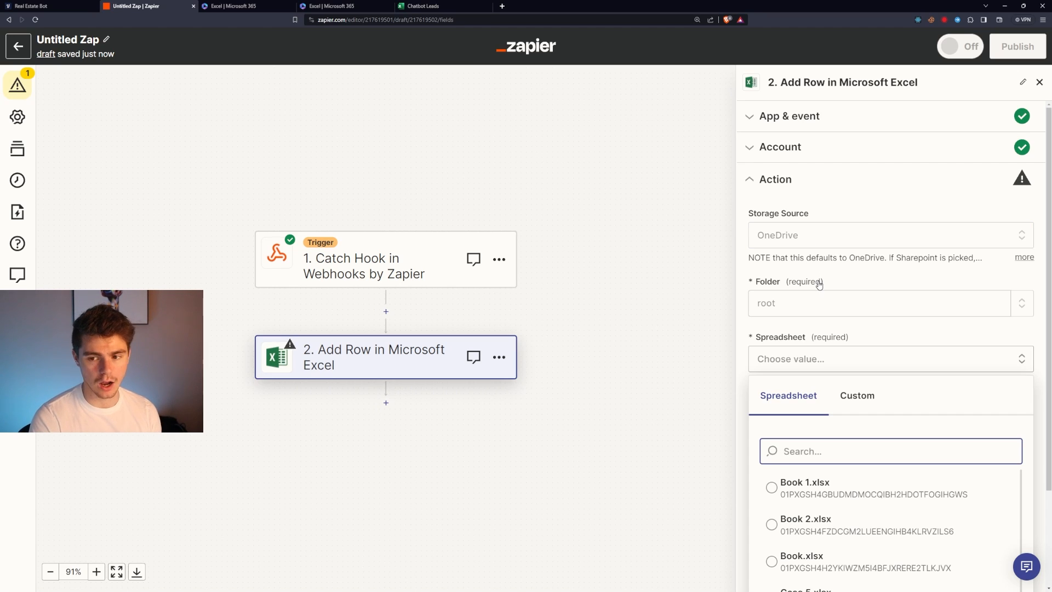
Target the Add Row step at Chatbot Leads.xlsx, worksheet Sheet1.
{"action": "scroll", "scroll_direction": "down", "scroll_amount": 3}
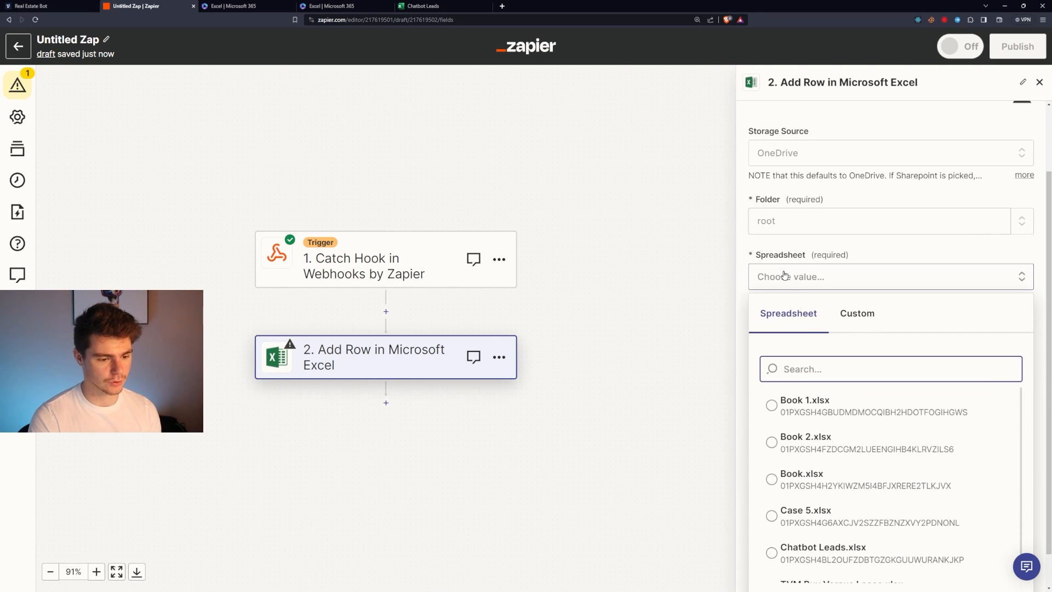
{"action": "left_click", "coordinate": [805, 406]}
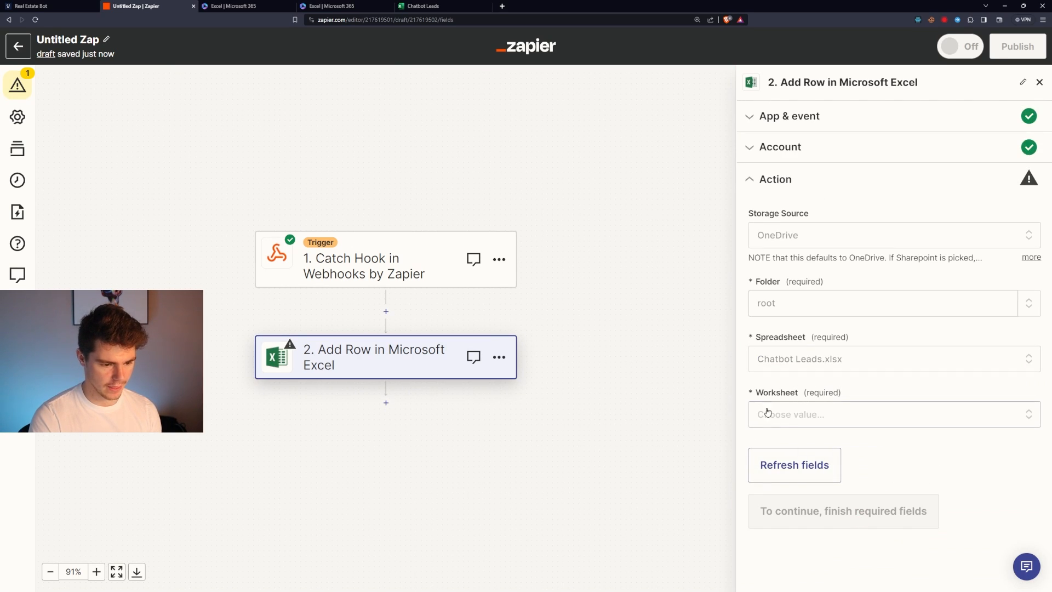
{"action": "left_click", "coordinate": [891, 415]}
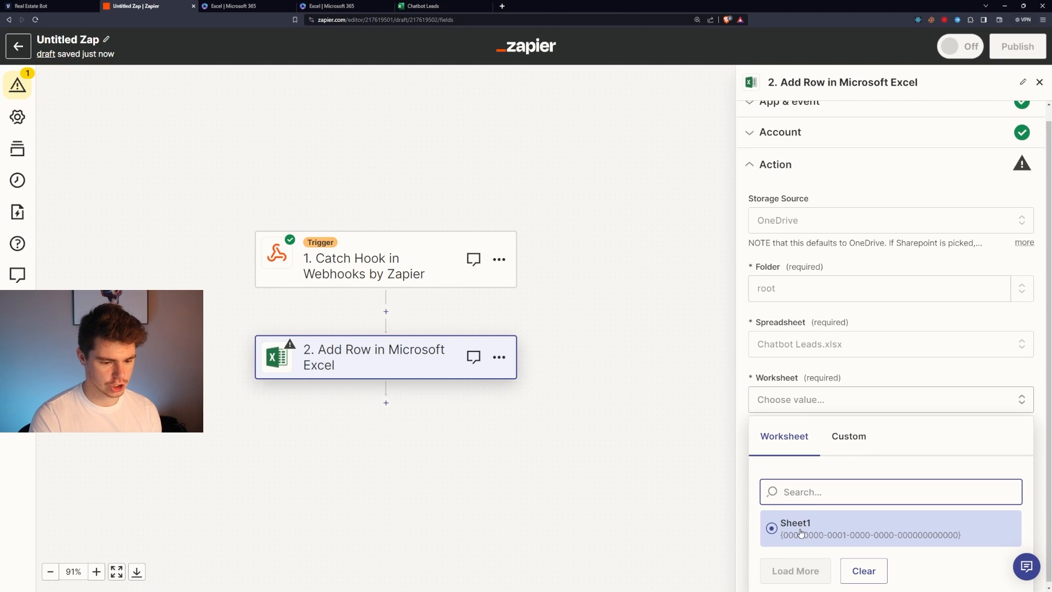
{"action": "left_click", "coordinate": [796, 528]}
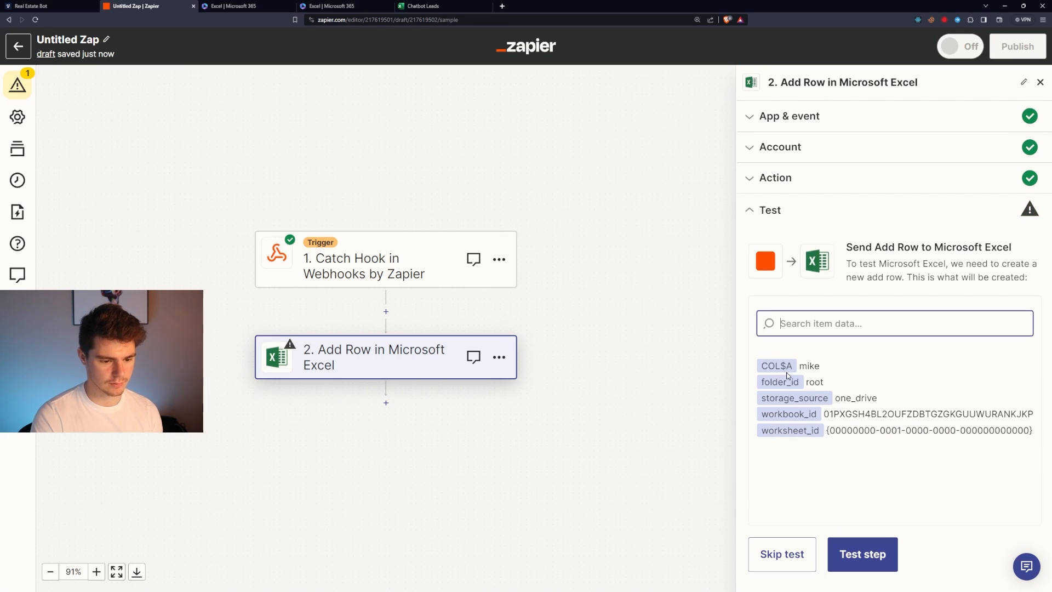
Map the name field, test the step sending a row with mike, and head to Excel.
{"action": "double_click", "coordinate": [776, 365]}
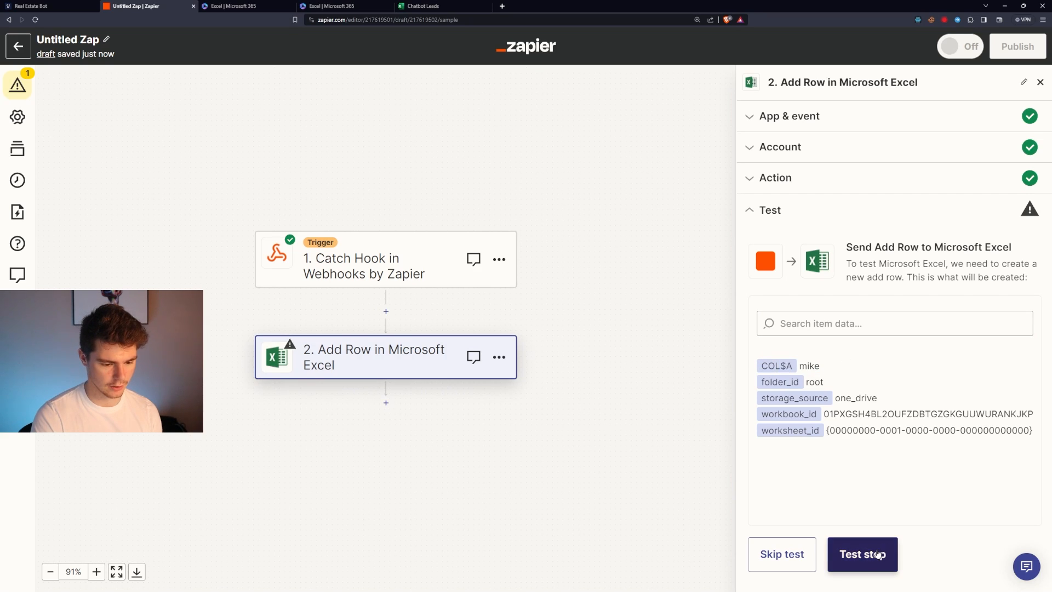
{"action": "left_click", "coordinate": [862, 554]}
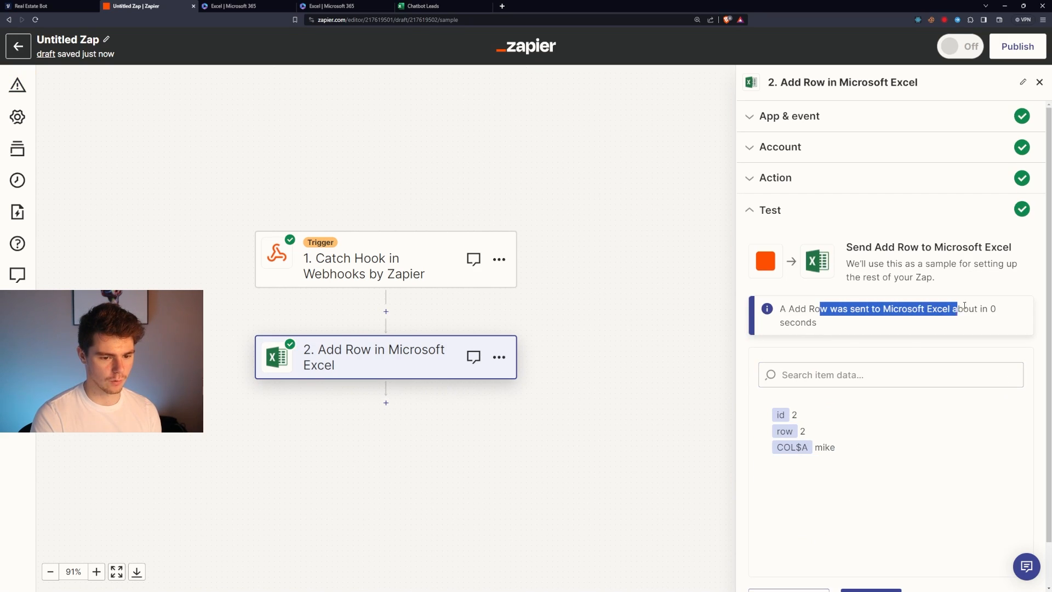
{"action": "left_click", "coordinate": [346, 6]}
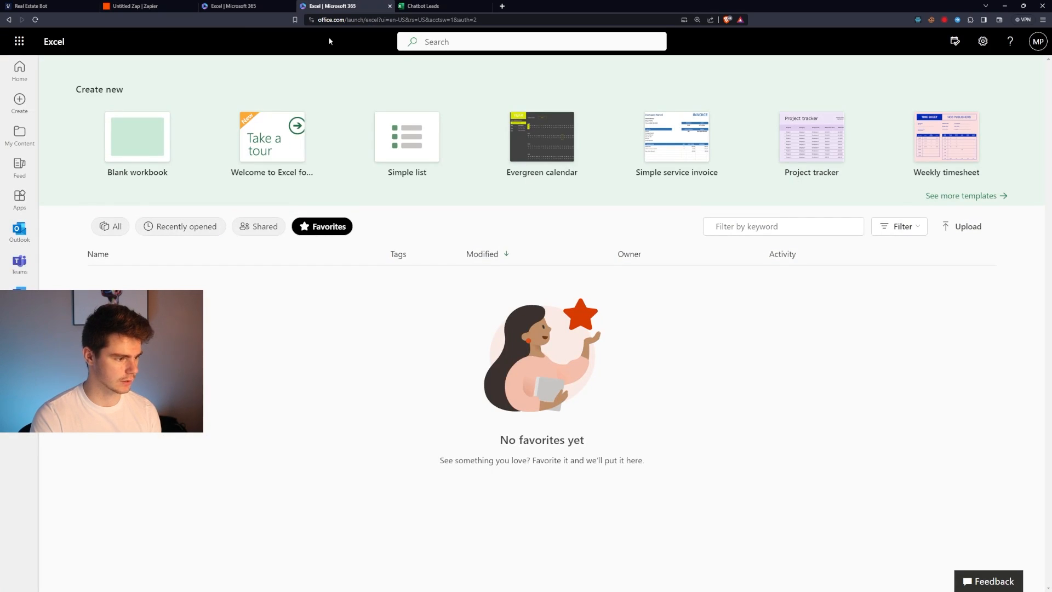
In the Chatbot Leads workbook, head column A with 'Name' above the mike entry.
{"action": "left_click", "coordinate": [439, 6]}
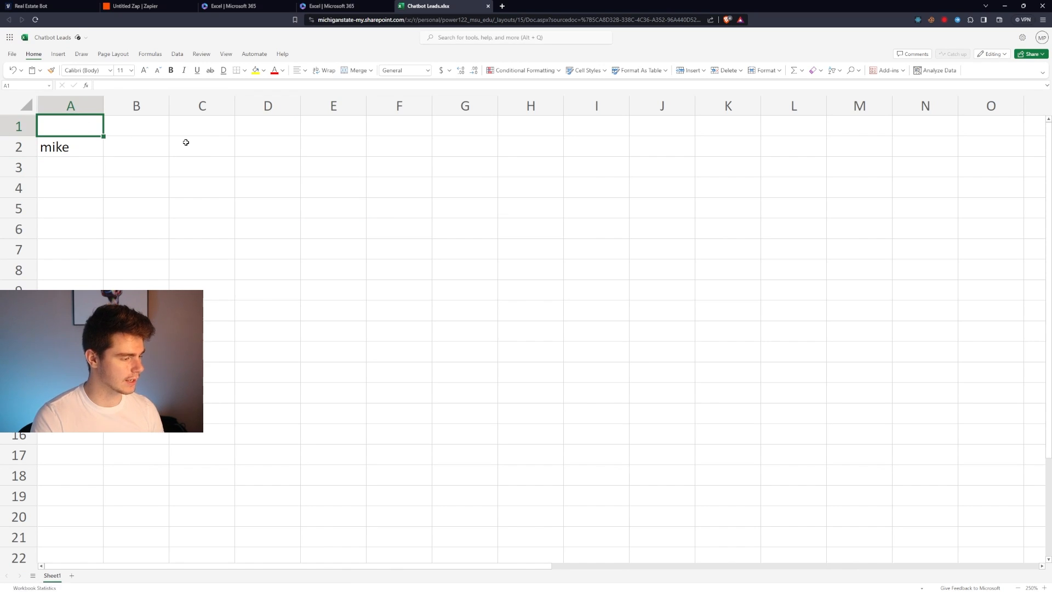
{"action": "type", "text": "Name"}
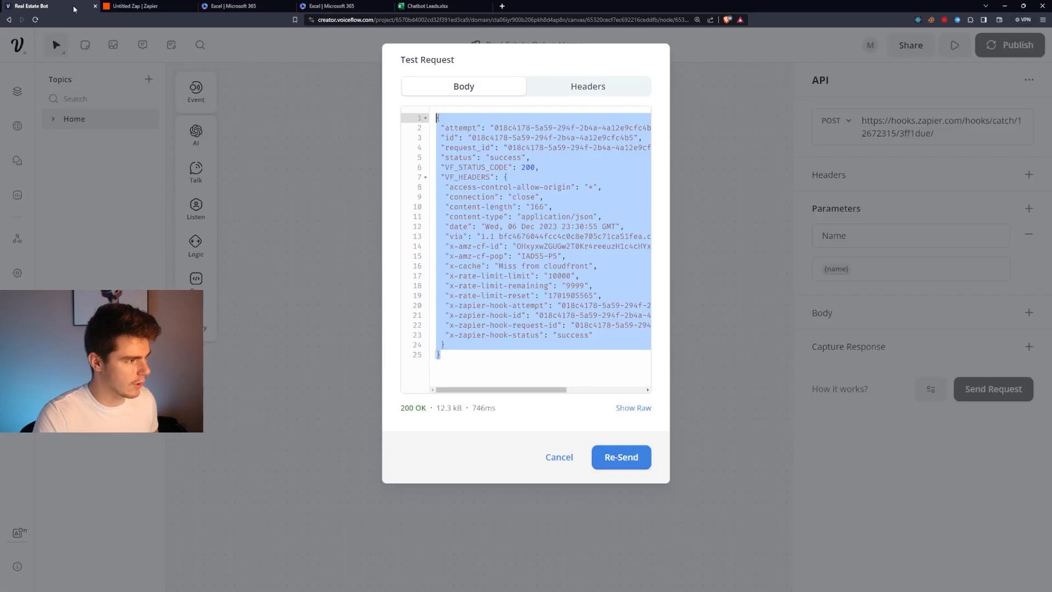
Add a Phone parameter to the Zapier webhook request alongside Name and Email.
{"action": "left_click", "coordinate": [559, 457]}
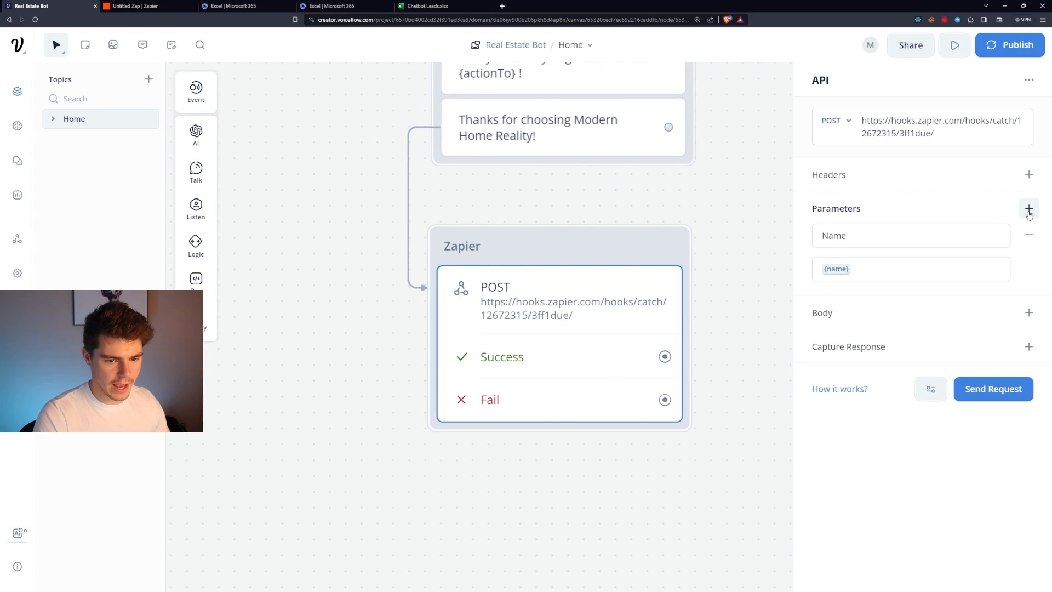
{"action": "left_click", "coordinate": [1030, 209]}
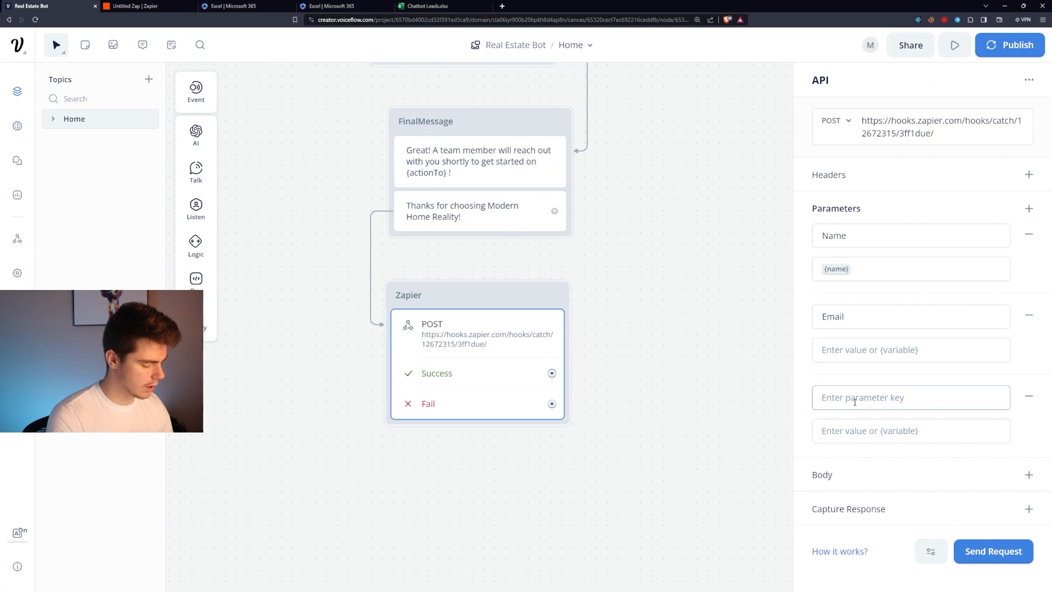
{"action": "type", "text": "Phone"}
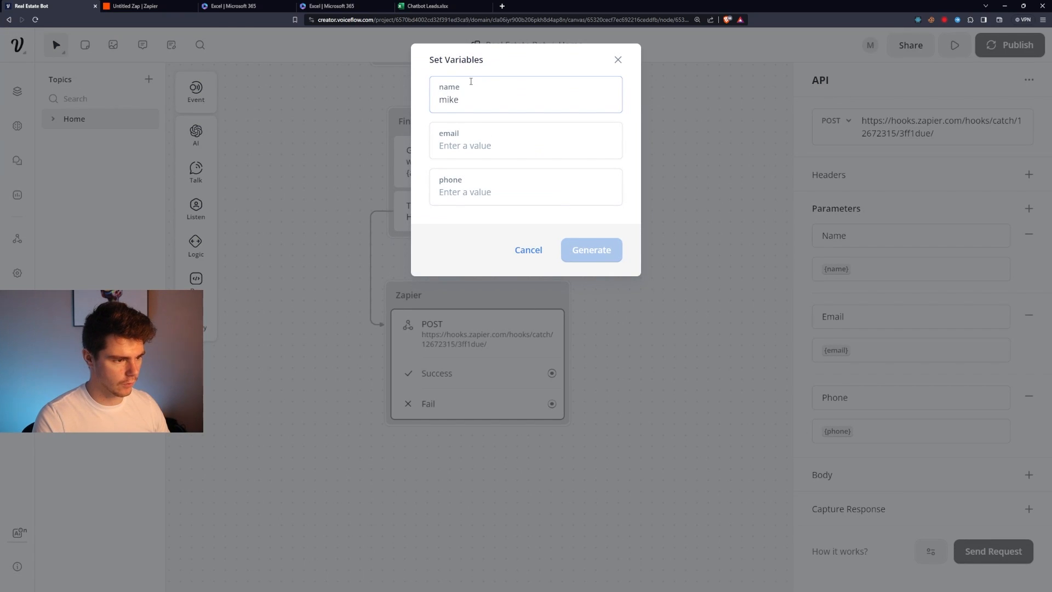
{"action": "type", "text": "mke"}
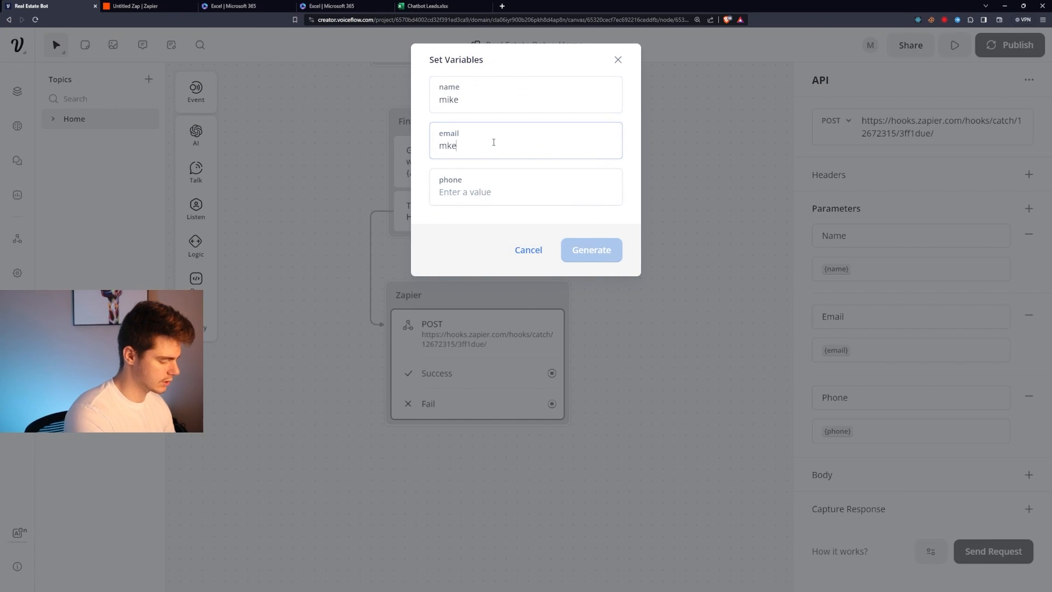
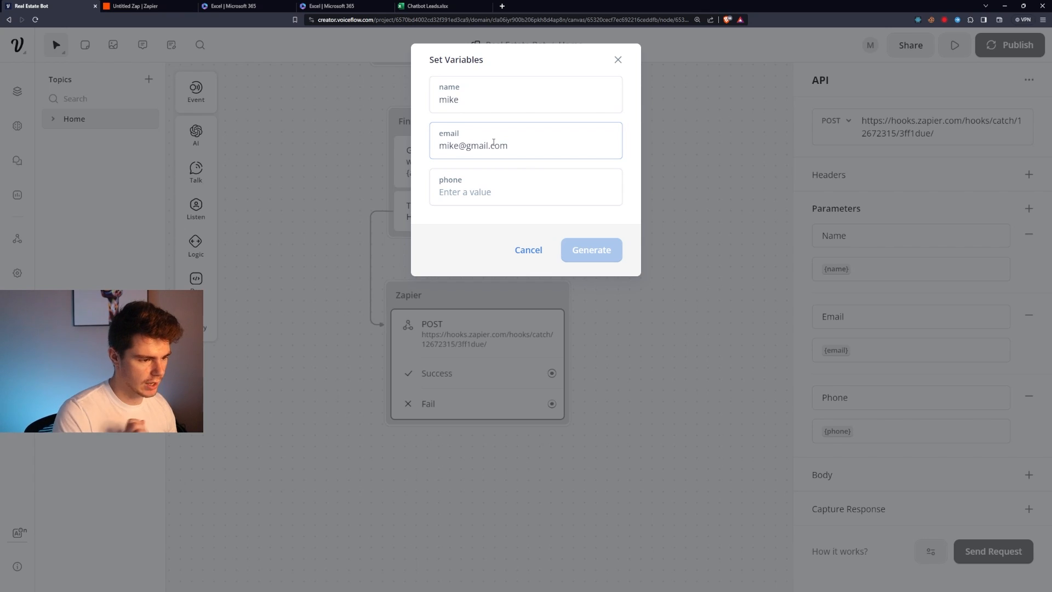
{"action": "type", "text": "1234567890"}
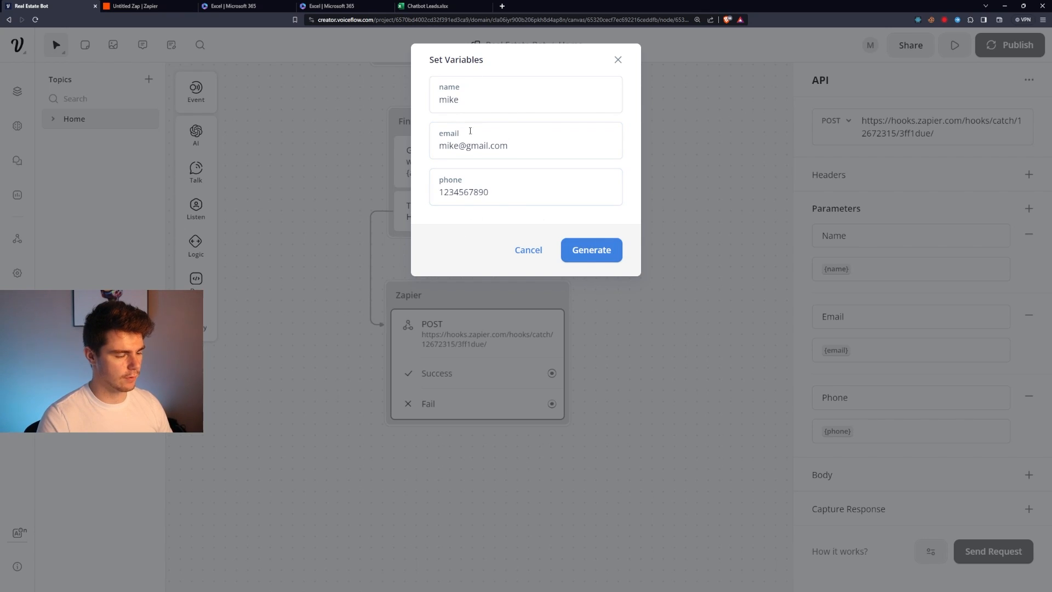
{"action": "left_click", "coordinate": [589, 250]}
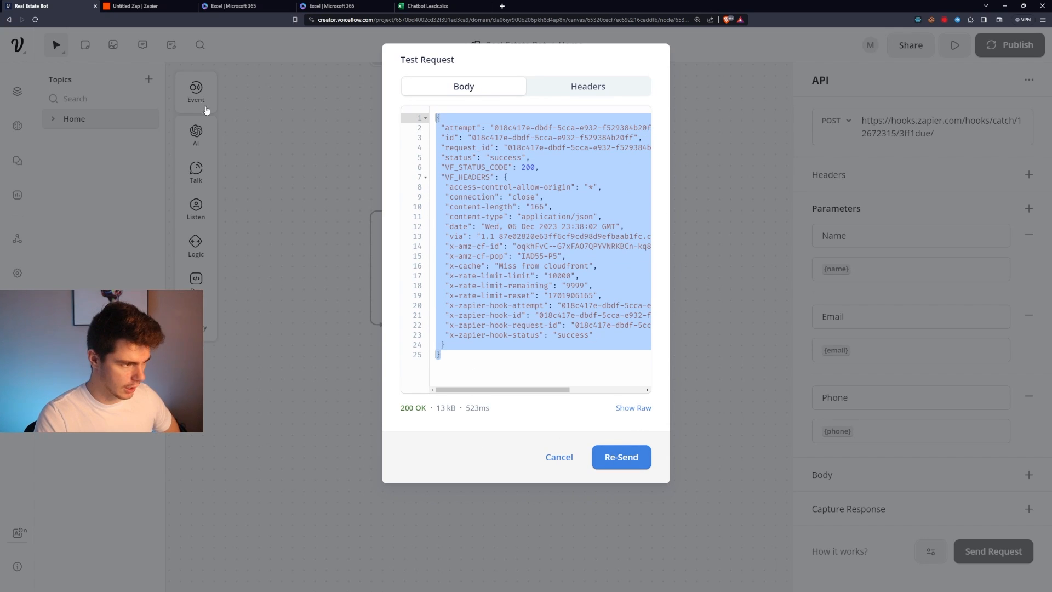
{"action": "left_click", "coordinate": [141, 6]}
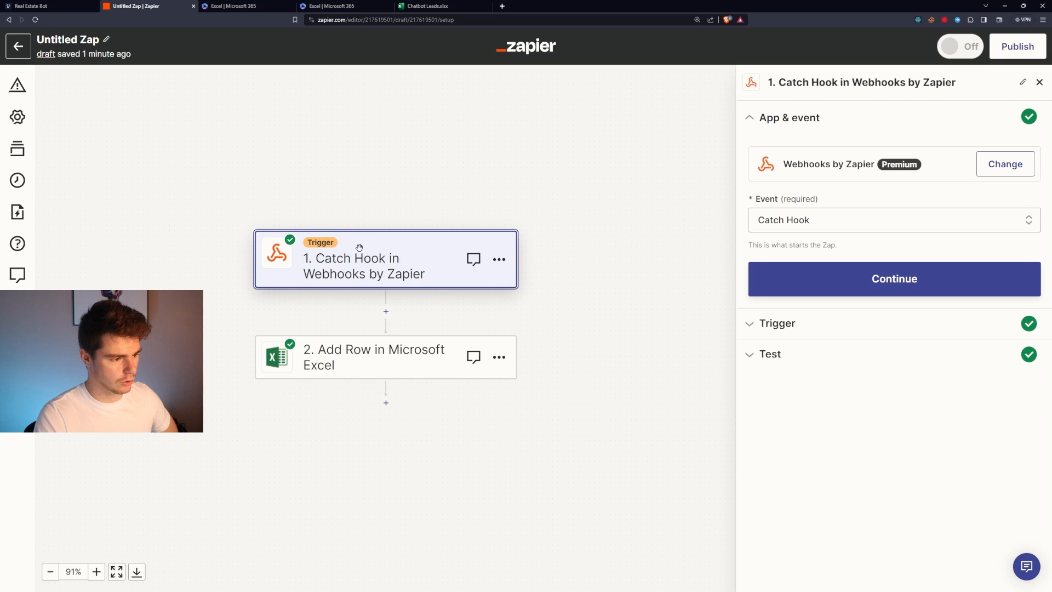
Load the new webhook records and use request B with mike's name, email and phone as the trigger sample.
{"action": "left_click", "coordinate": [893, 278]}
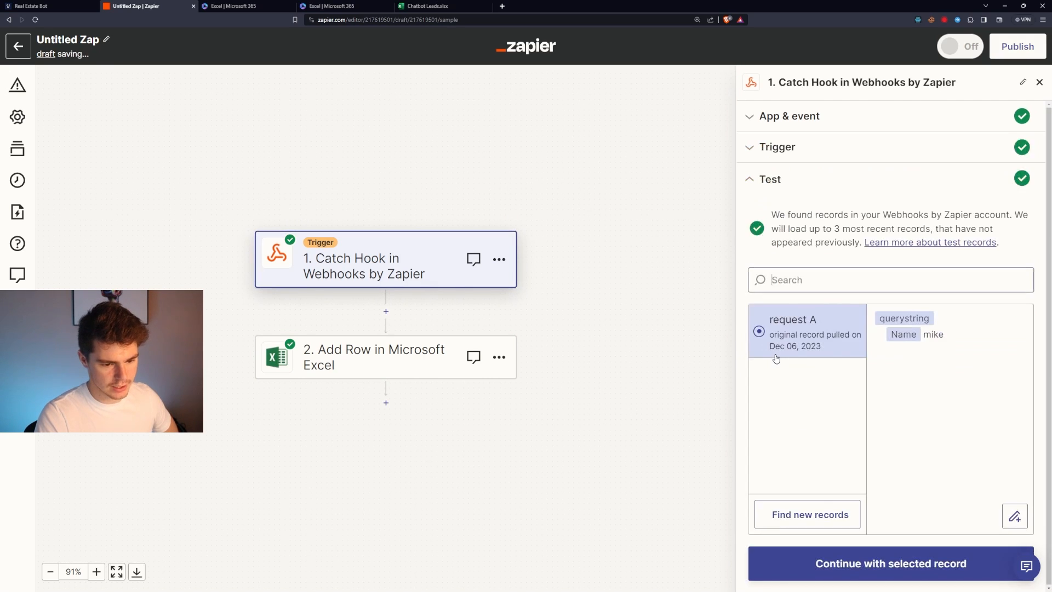
{"action": "left_click", "coordinate": [808, 514]}
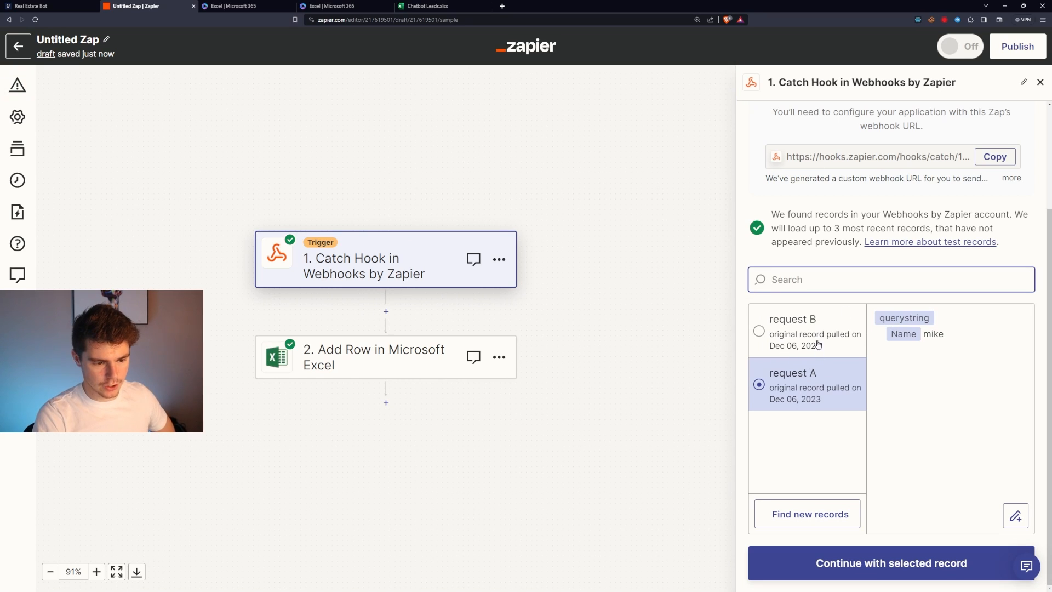
{"action": "left_click", "coordinate": [759, 331]}
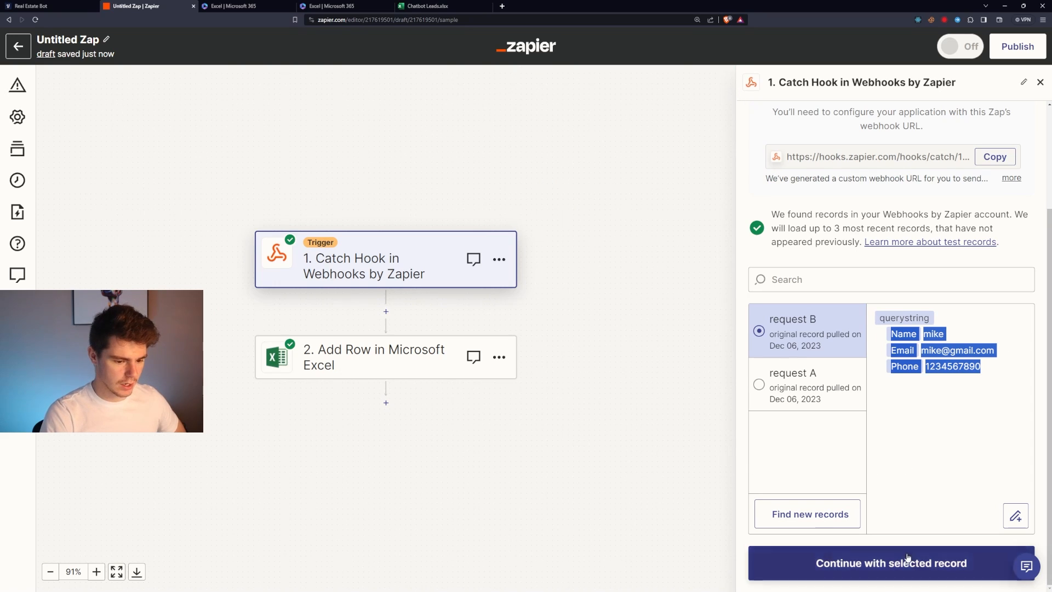
{"action": "left_click", "coordinate": [891, 563]}
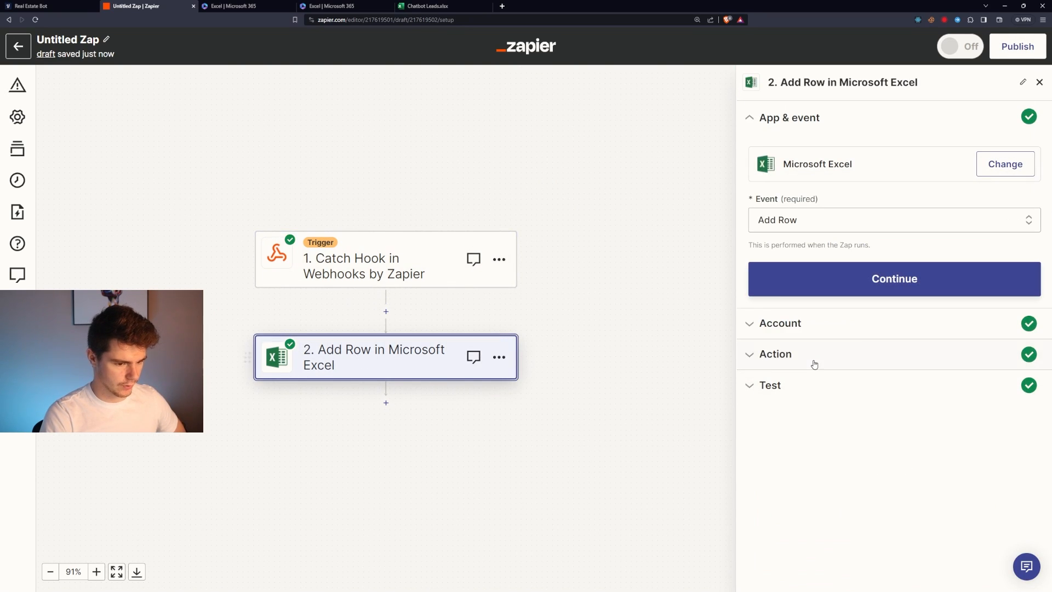
Reach the Excel row action settings and switch to the Chatbot Leads spreadsheet.
{"action": "left_click", "coordinate": [894, 279]}
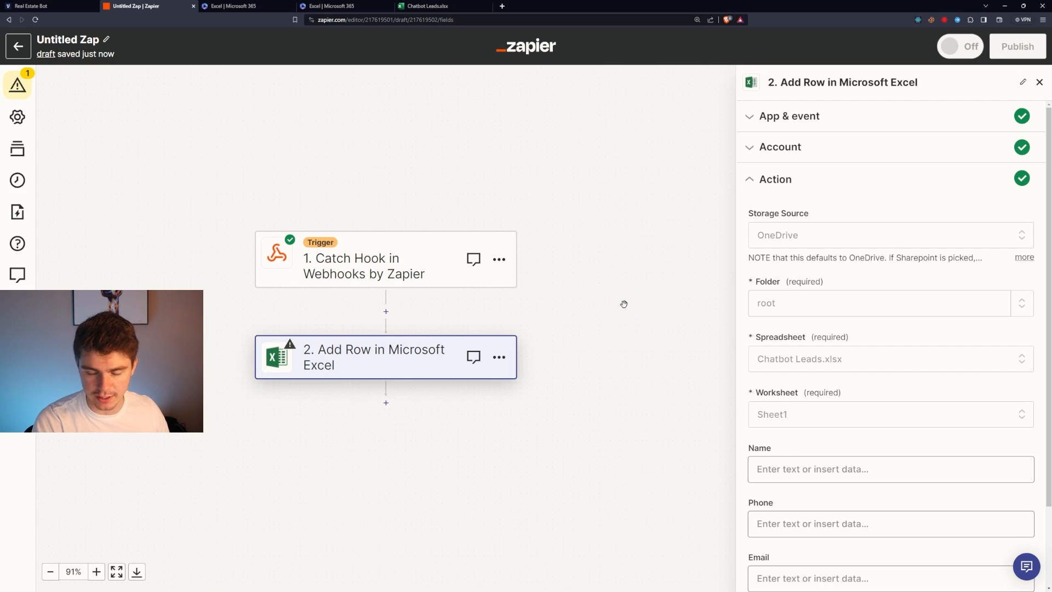
{"action": "left_click", "coordinate": [437, 6]}
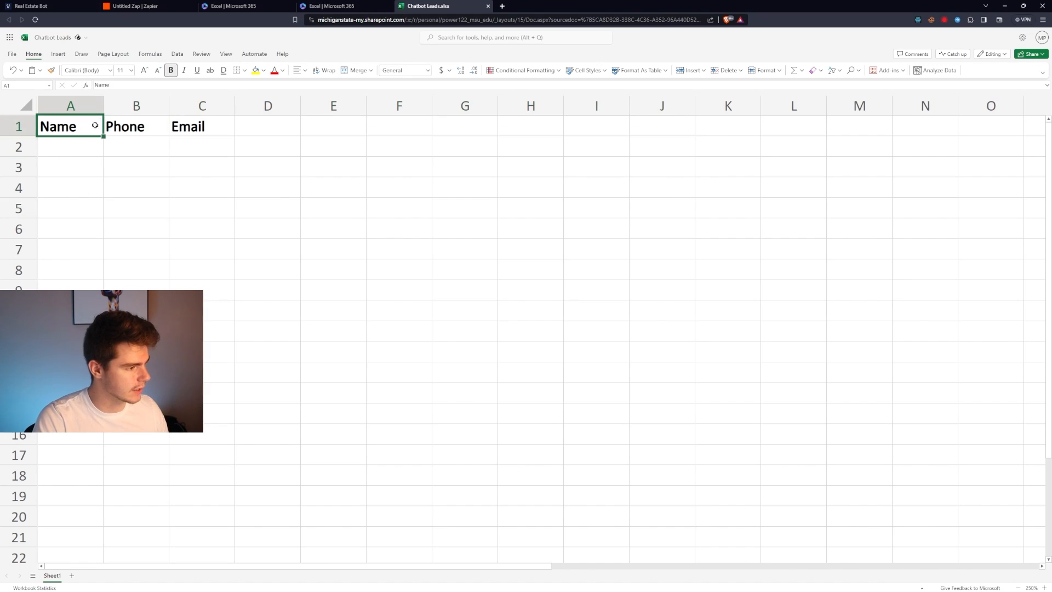
Check the Name, Phone and Email headers in Chatbot Leads and return to the Zap.
{"action": "left_click", "coordinate": [201, 126]}
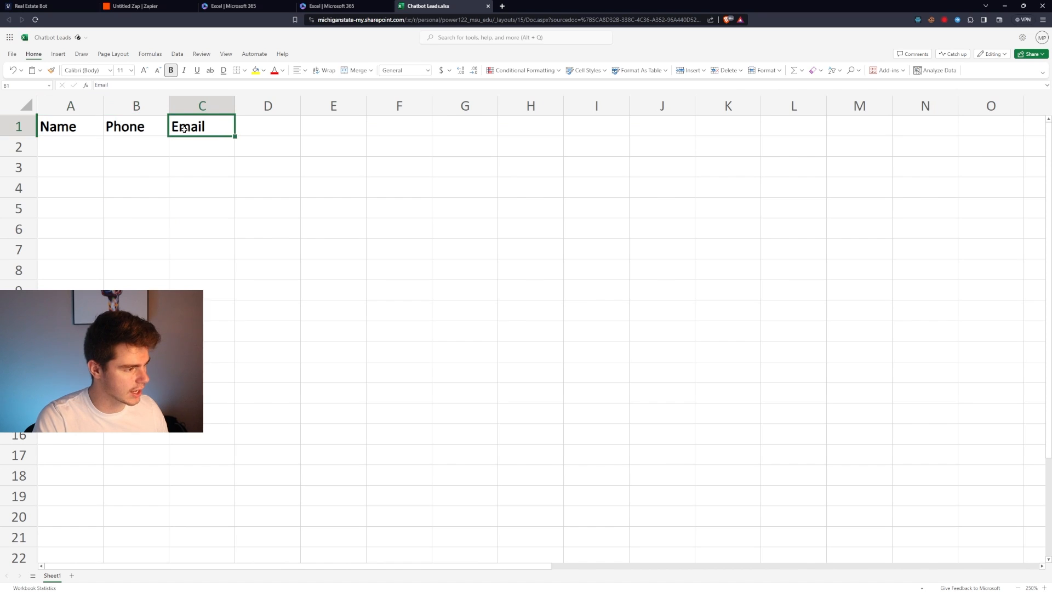
{"action": "left_click", "coordinate": [134, 6]}
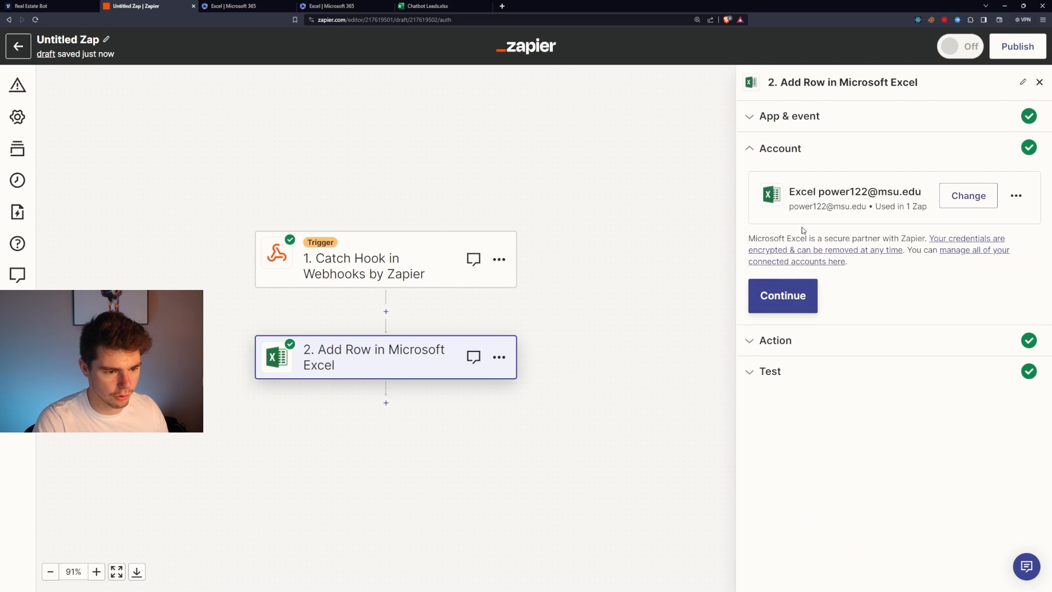
Map Querystring Name, Phone and Email into the Excel row's Name, Phone and Email fields.
{"action": "left_click", "coordinate": [783, 296]}
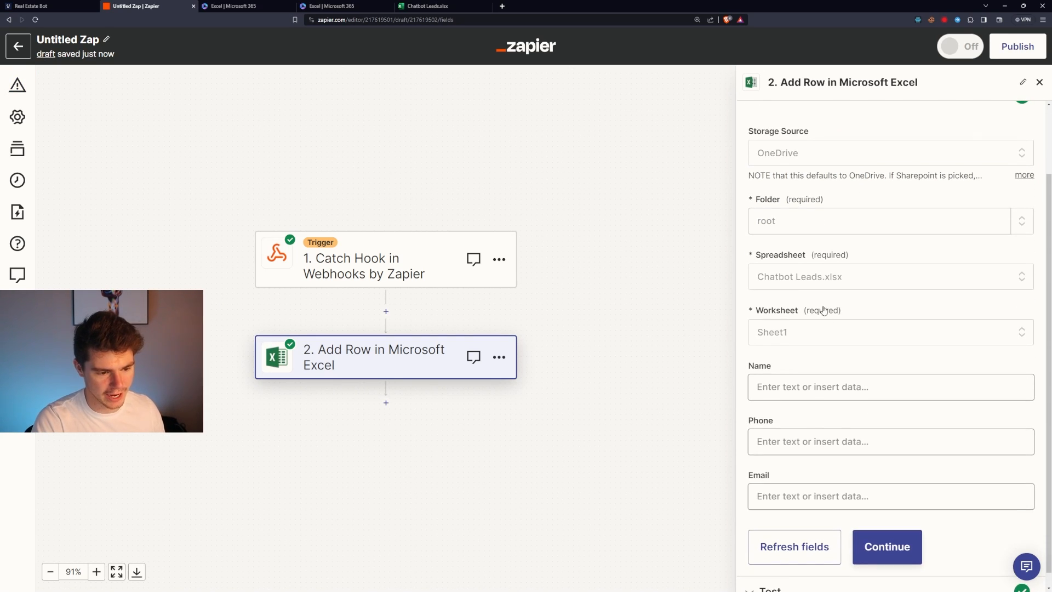
{"action": "left_click", "coordinate": [889, 277]}
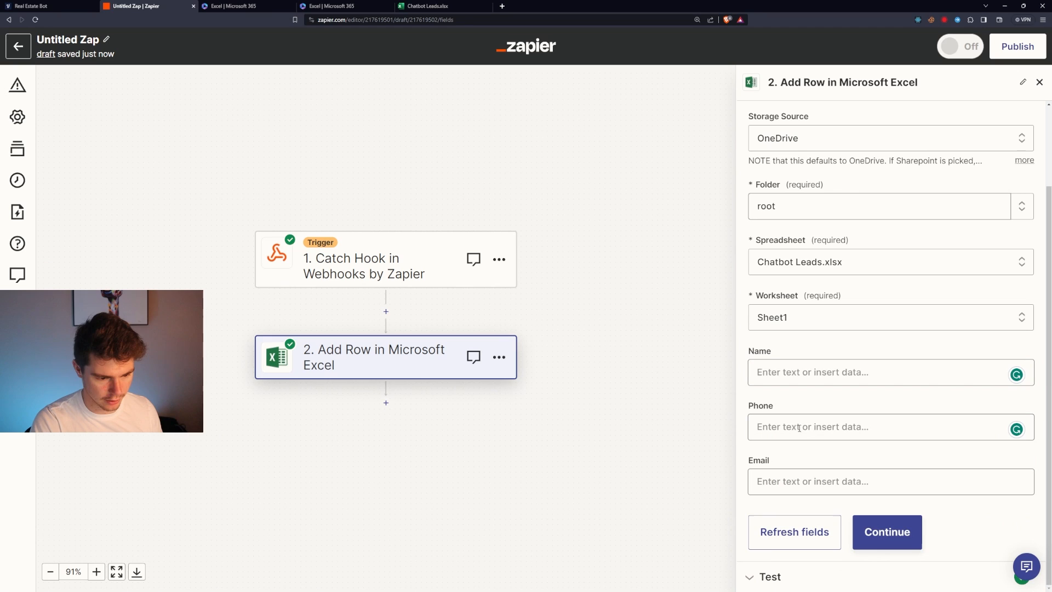
{"action": "left_click", "coordinate": [440, 6]}
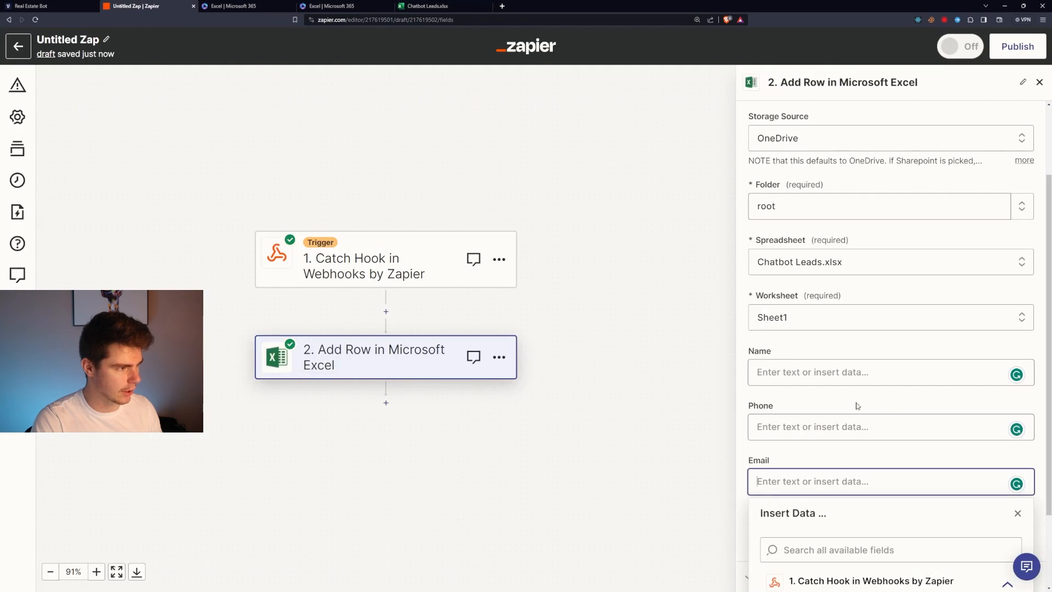
{"action": "left_click", "coordinate": [891, 373]}
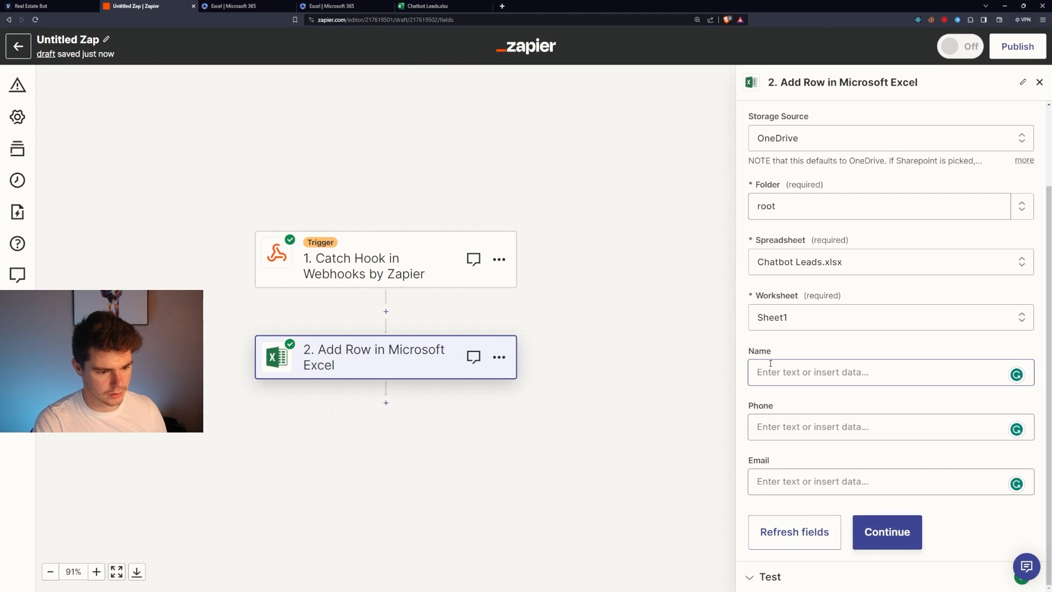
{"action": "left_click", "coordinate": [872, 373]}
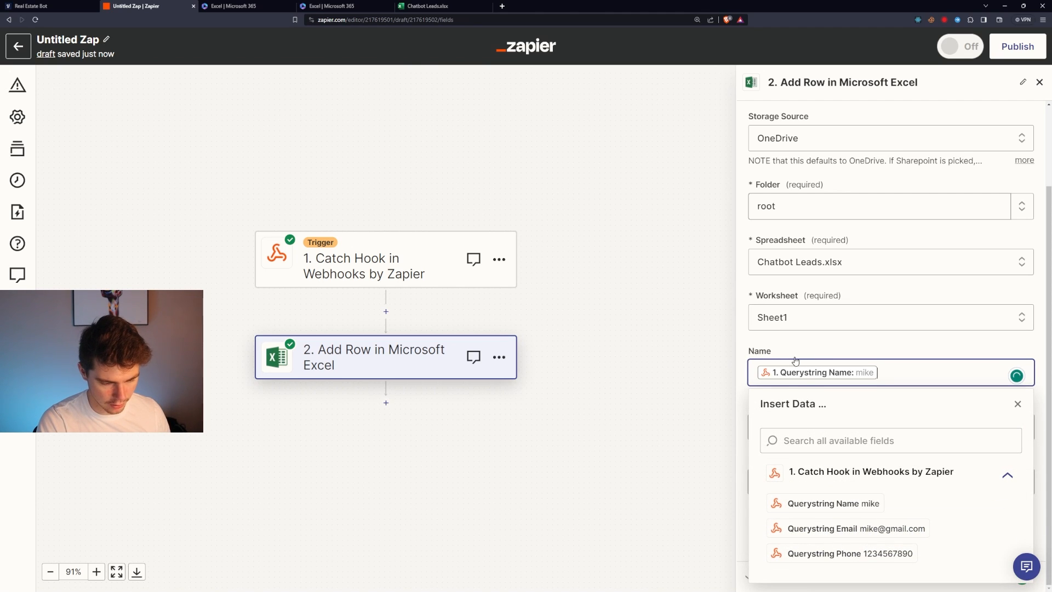
{"action": "left_click", "coordinate": [436, 6]}
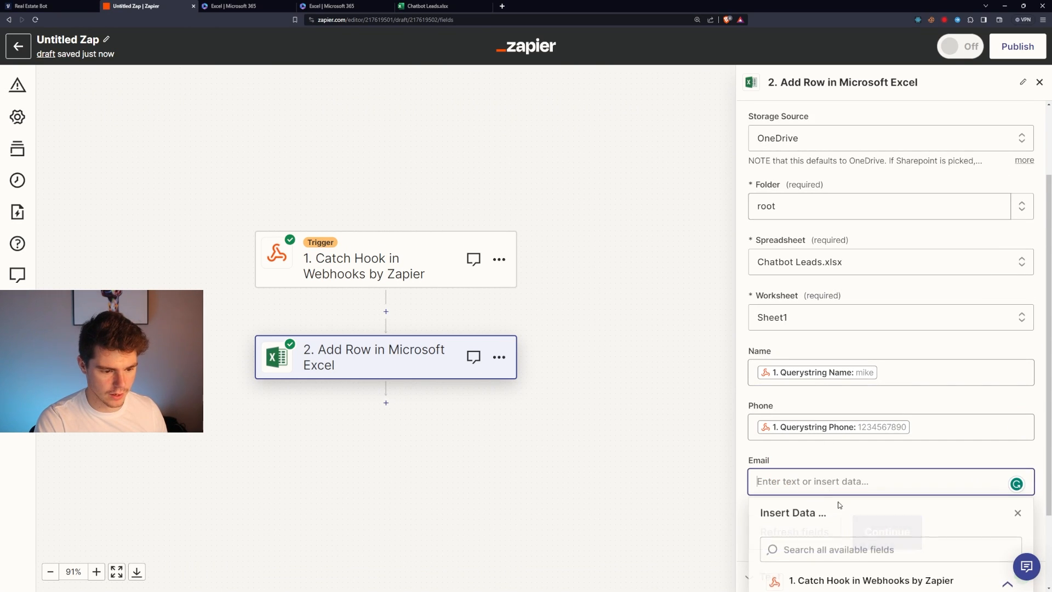
{"action": "left_click", "coordinate": [890, 481]}
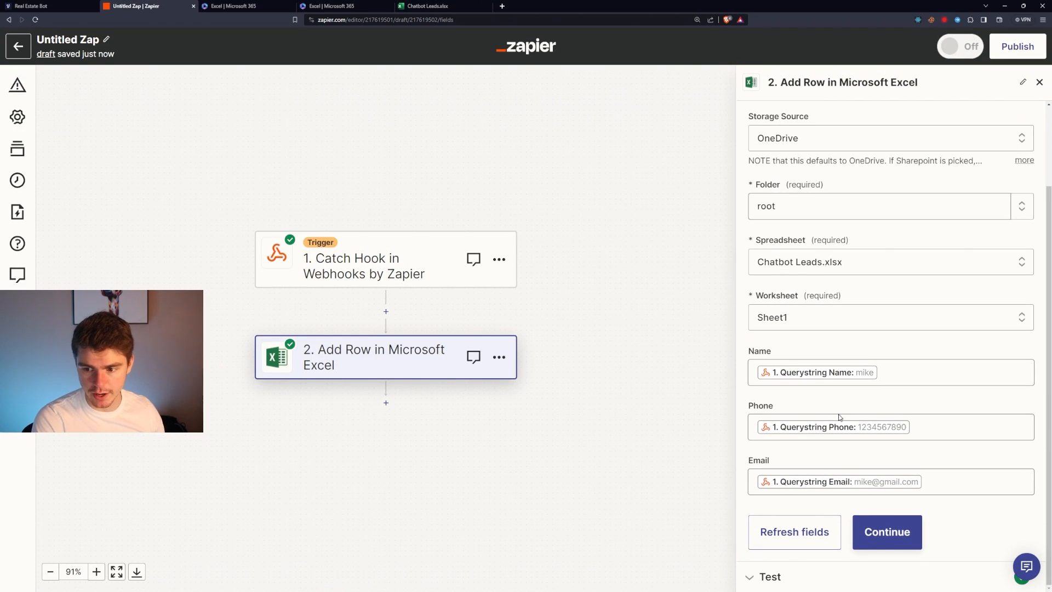
{"action": "left_click", "coordinate": [885, 531]}
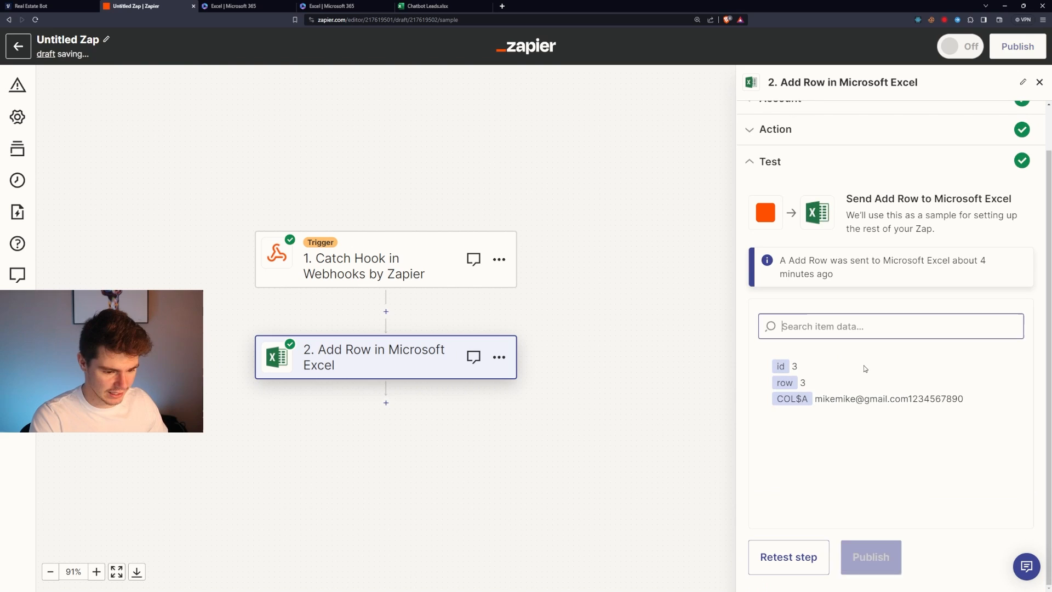
{"action": "left_click", "coordinate": [788, 557]}
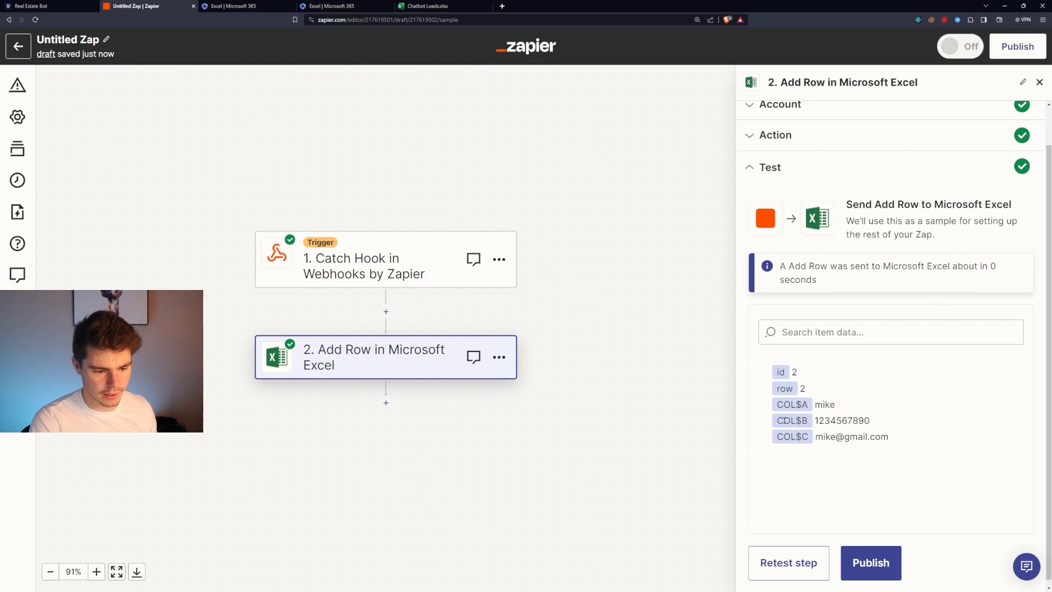
{"action": "double_click", "coordinate": [841, 437]}
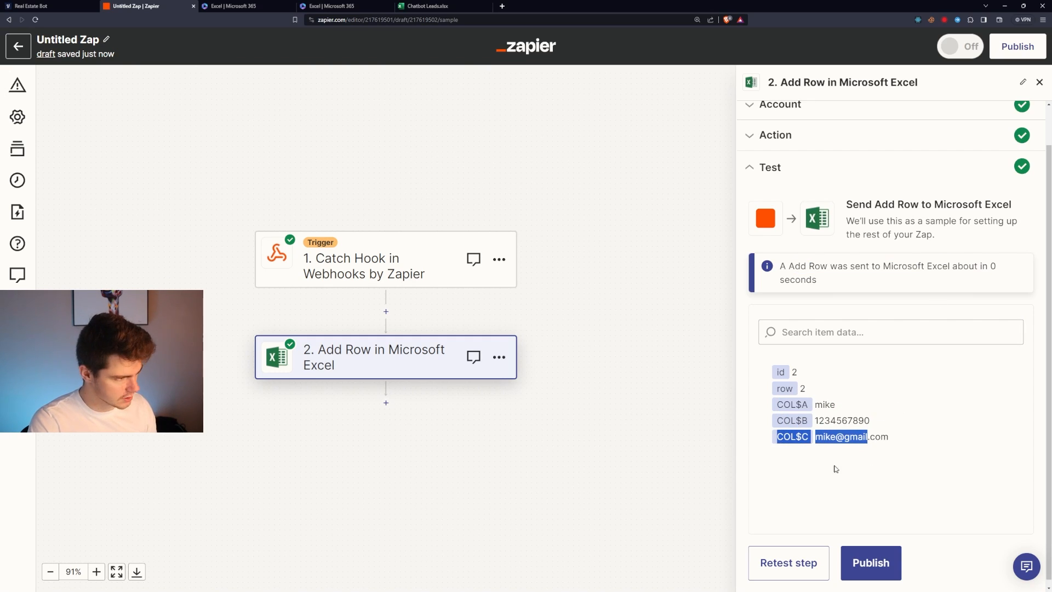
{"action": "left_click", "coordinate": [433, 6]}
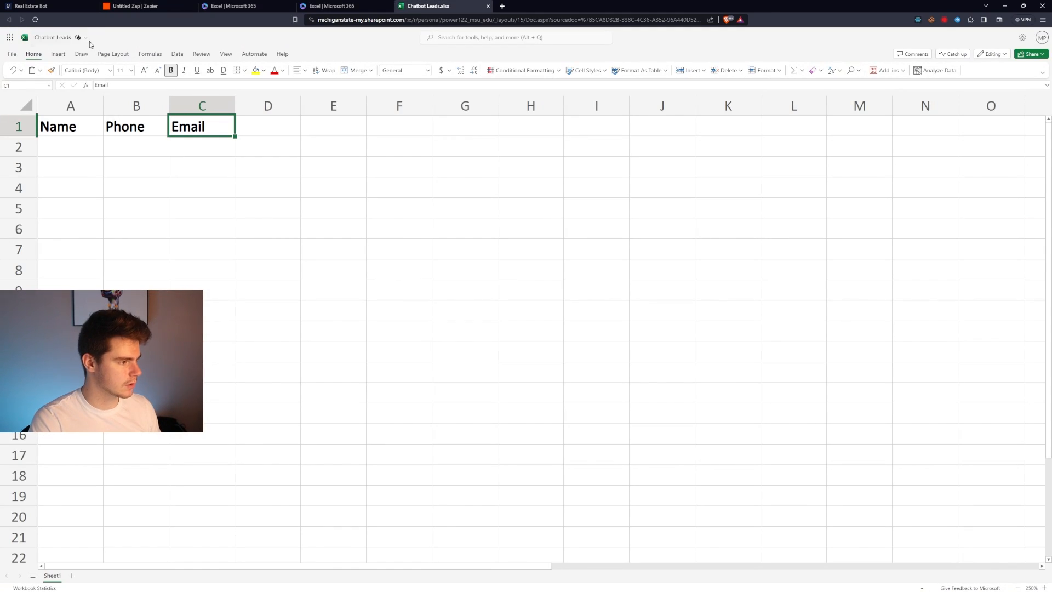
{"action": "left_click", "coordinate": [69, 167]}
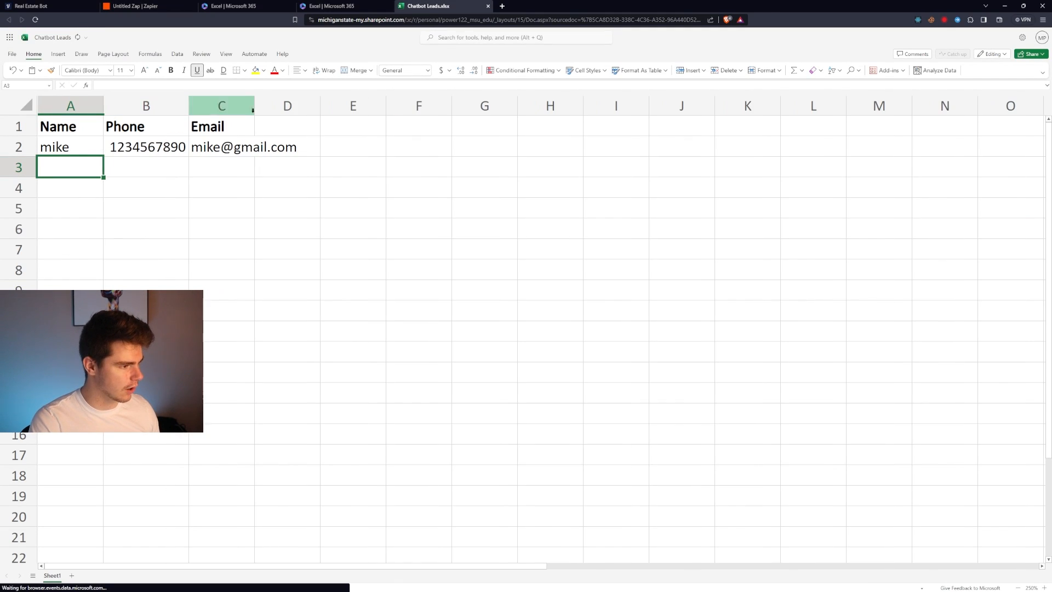
{"action": "left_click", "coordinate": [336, 105]}
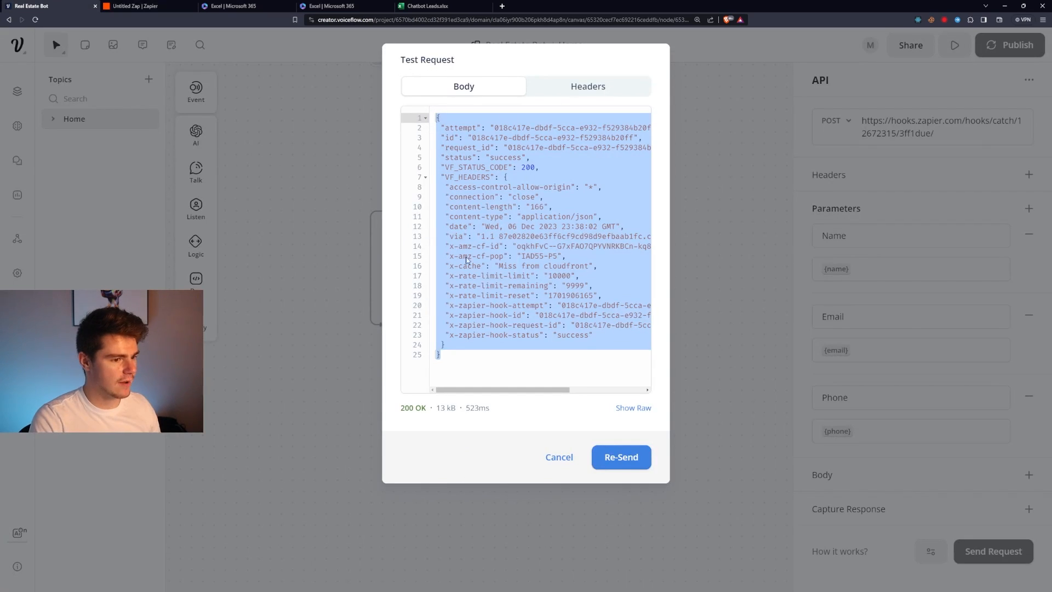
{"action": "left_click", "coordinate": [559, 457]}
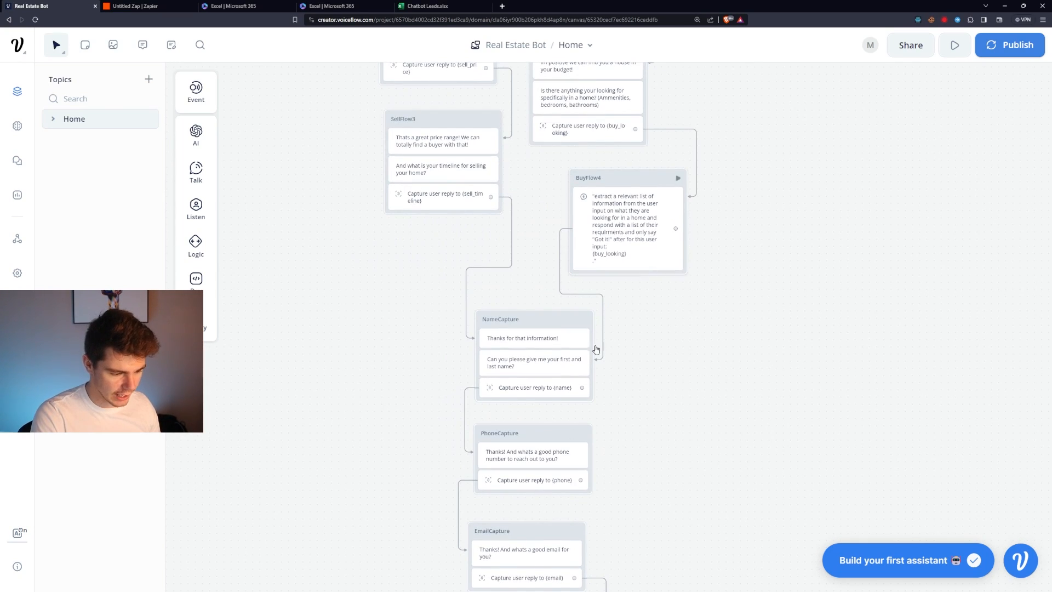
{"action": "left_click", "coordinate": [143, 6]}
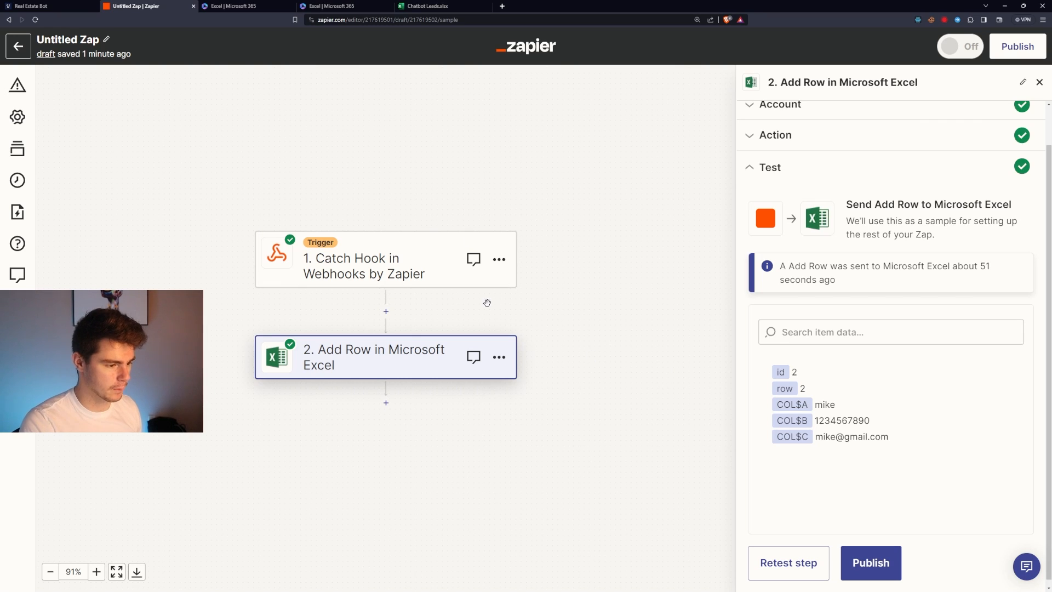
{"action": "mouse_move", "coordinate": [588, 389]}
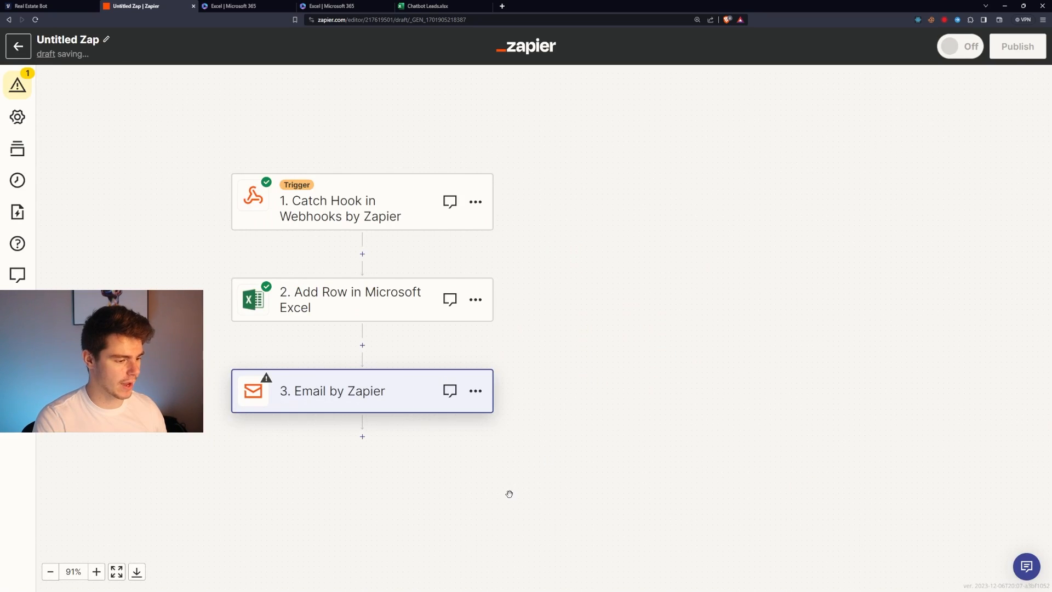
Set the new Email by Zapier step to Send Outbound Email and copy the 10 Minute Mail address for the recipient.
{"action": "left_click", "coordinate": [331, 391]}
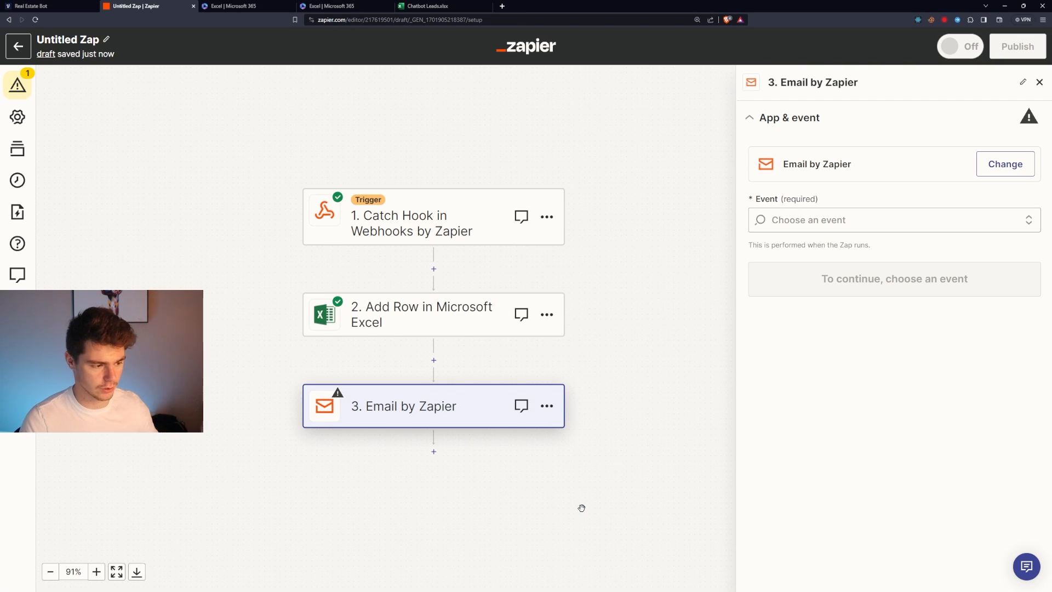
{"action": "left_click", "coordinate": [893, 219]}
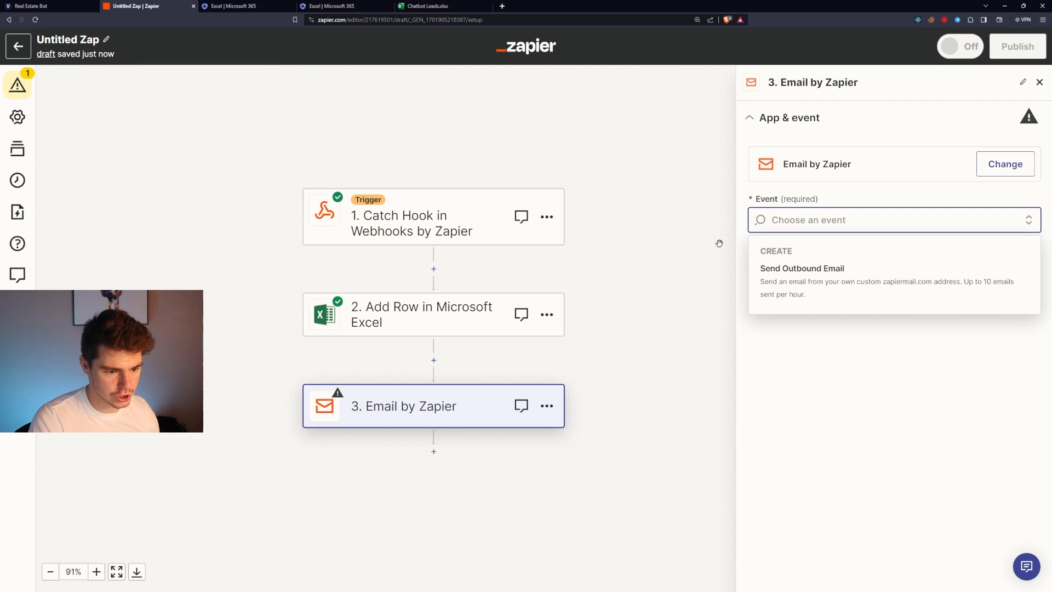
{"action": "left_click", "coordinate": [801, 269]}
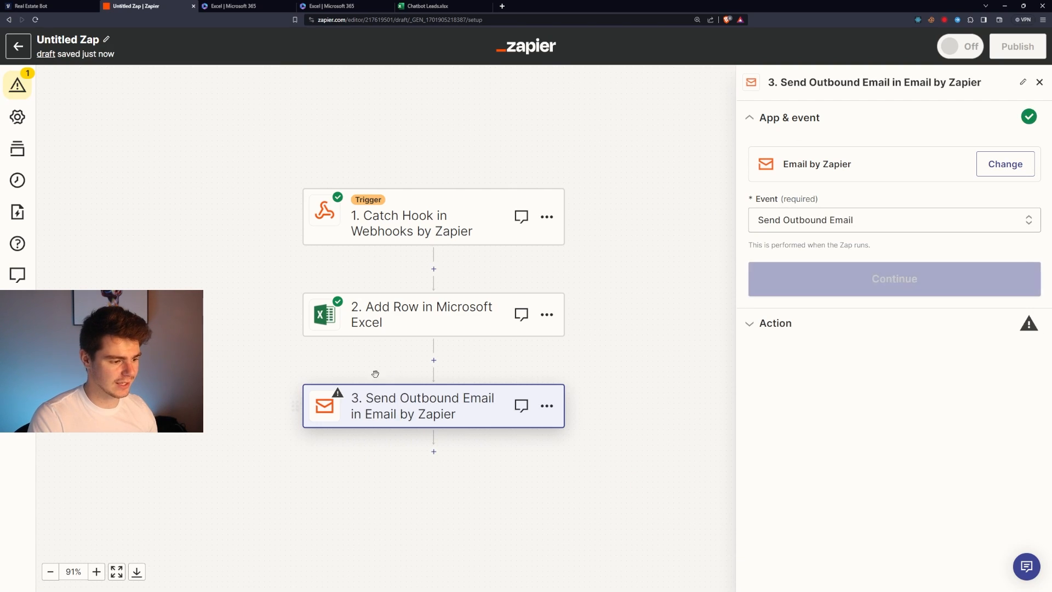
{"action": "left_click", "coordinate": [893, 279]}
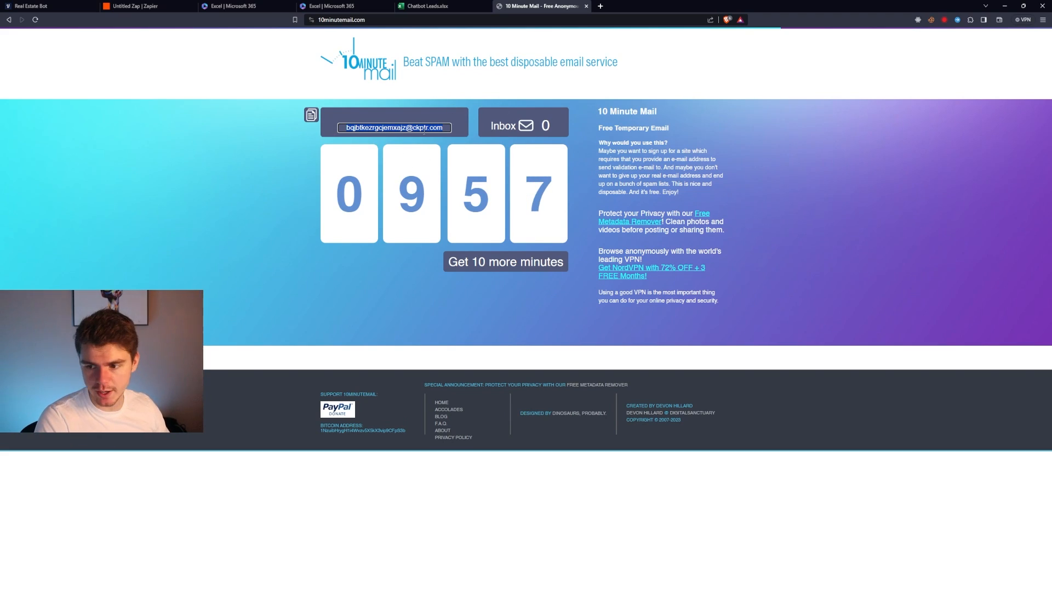
{"action": "left_click", "coordinate": [141, 6]}
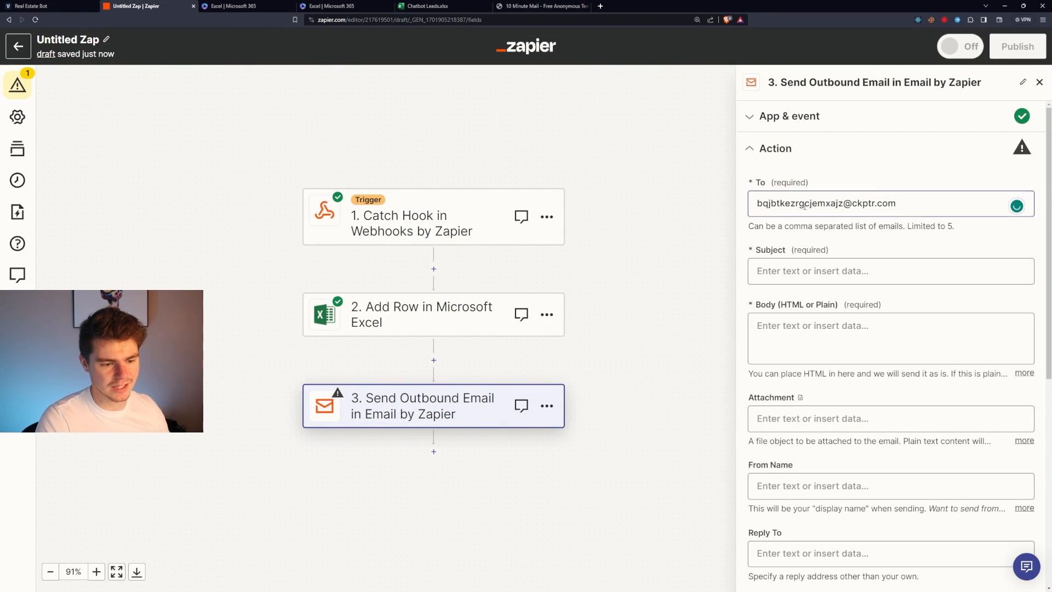
Give the email subject 'New Lead!' and a body listing the lead's name, email and phone.
{"action": "left_click", "coordinate": [872, 271]}
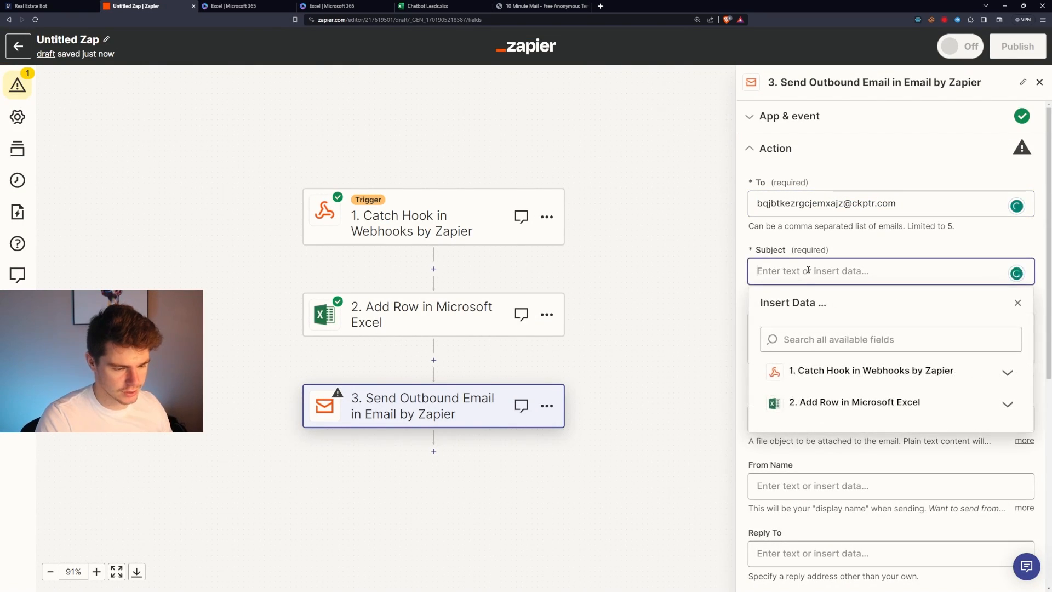
{"action": "type", "text": "New Lead!"}
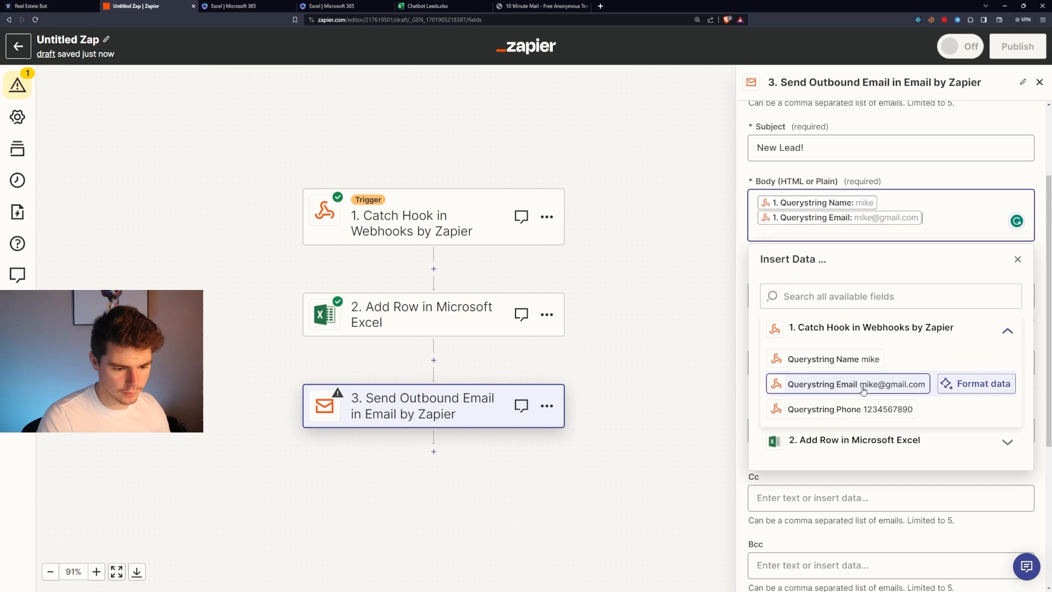
{"action": "left_click", "coordinate": [846, 409]}
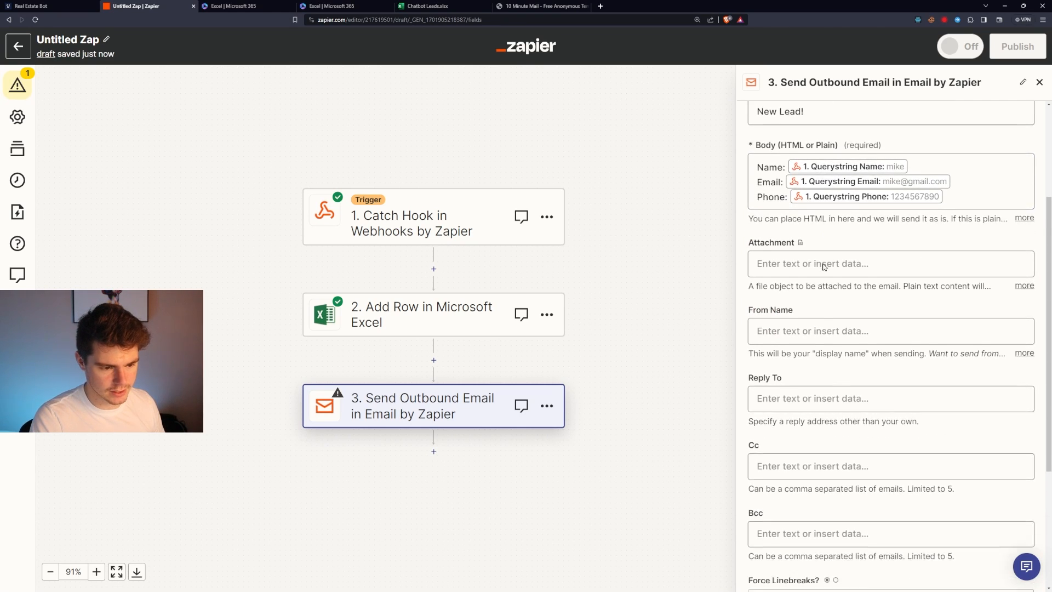
{"action": "scroll", "scroll_direction": "down", "scroll_amount": 3}
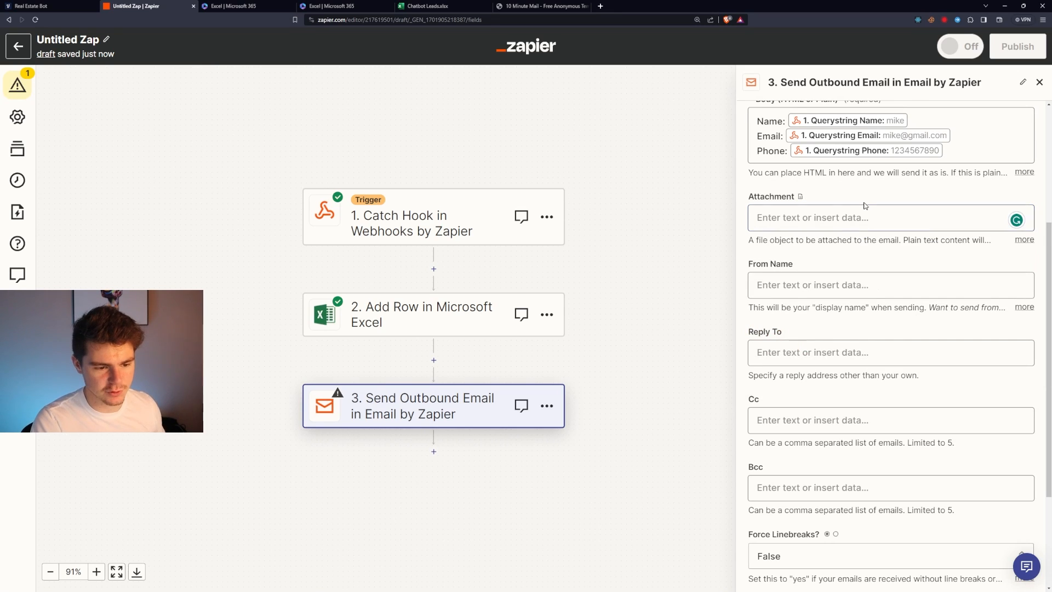
{"action": "mouse_move", "coordinate": [825, 320]}
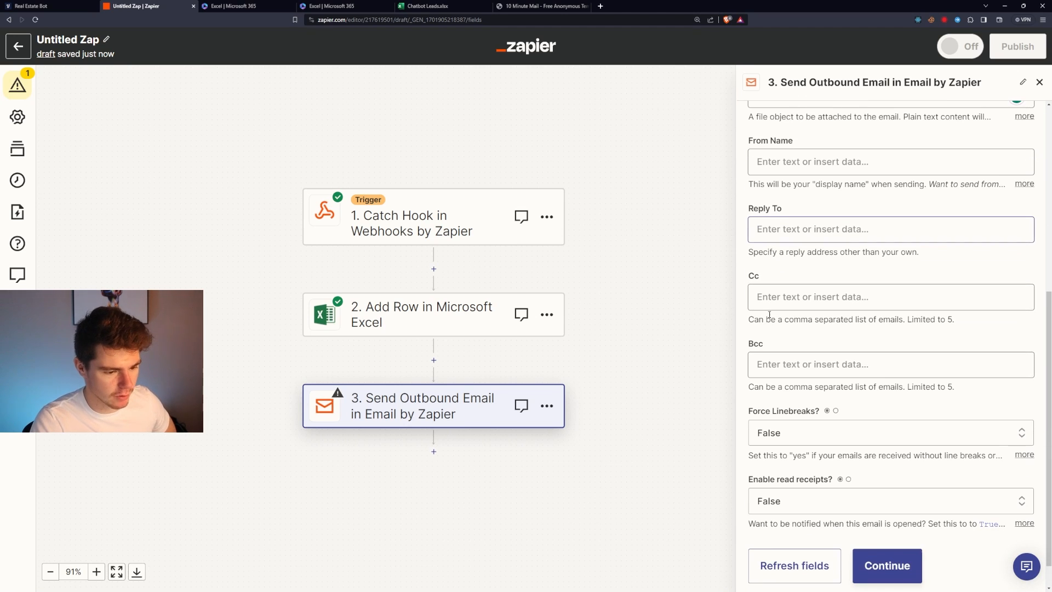
{"action": "scroll", "scroll_direction": "down", "scroll_amount": 3}
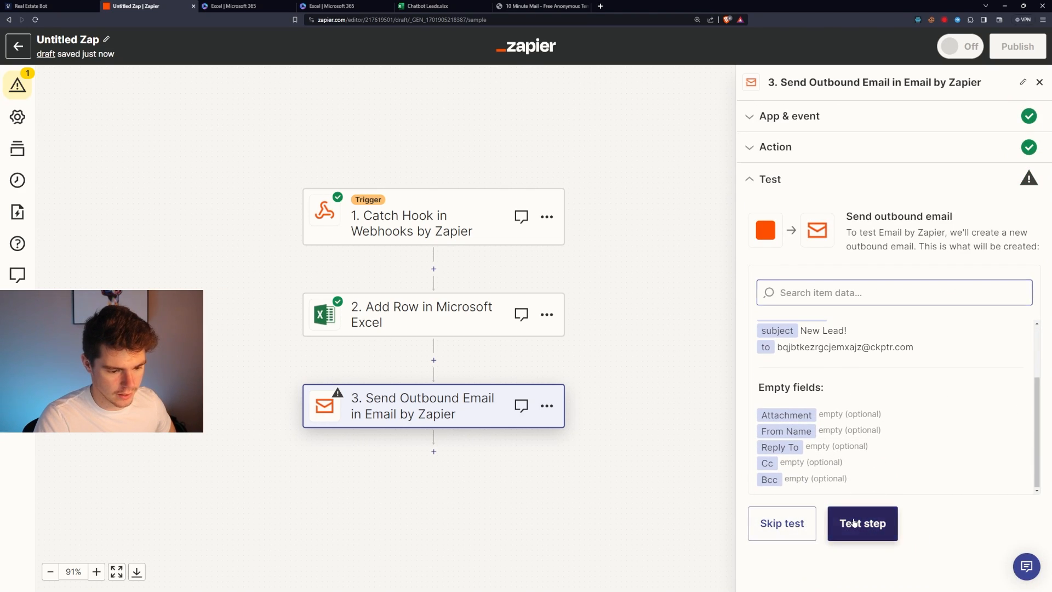
Send a test email to the temporary inbox and confirm the email step's settings.
{"action": "left_click", "coordinate": [541, 6]}
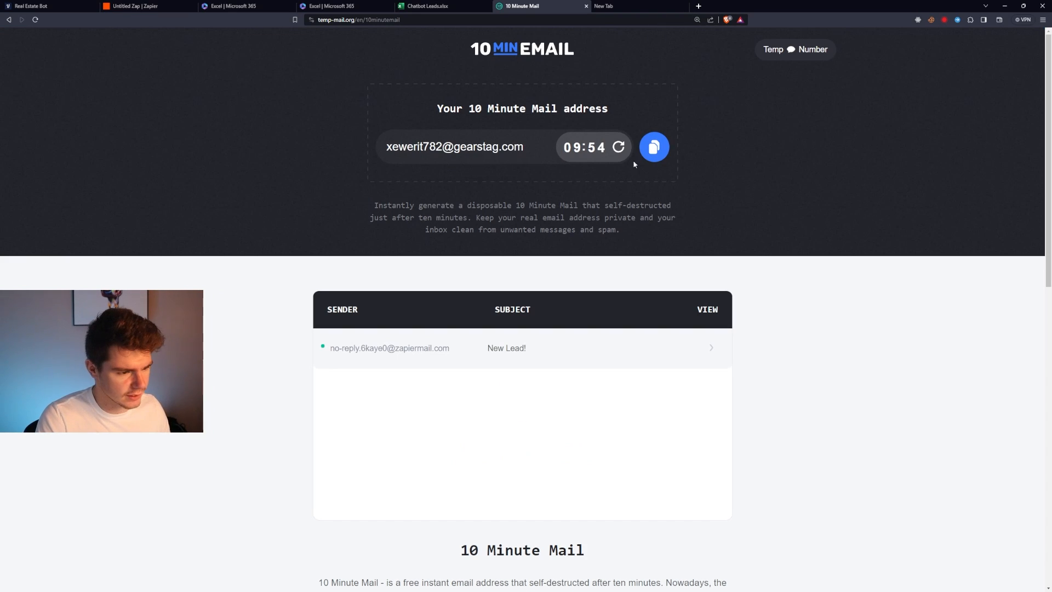
{"action": "left_click", "coordinate": [138, 6]}
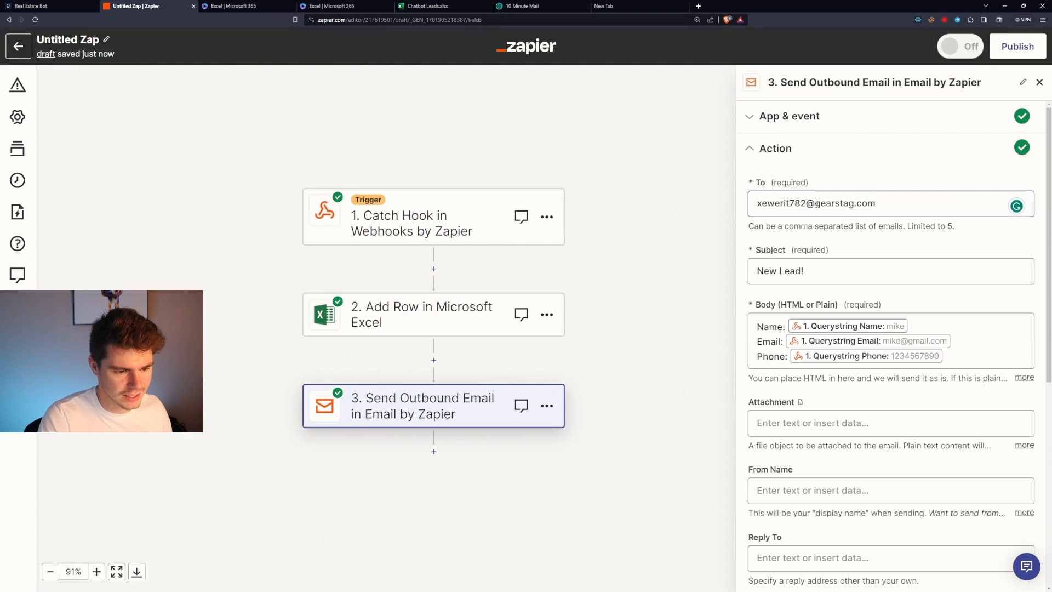
{"action": "scroll", "scroll_direction": "down", "scroll_amount": 3}
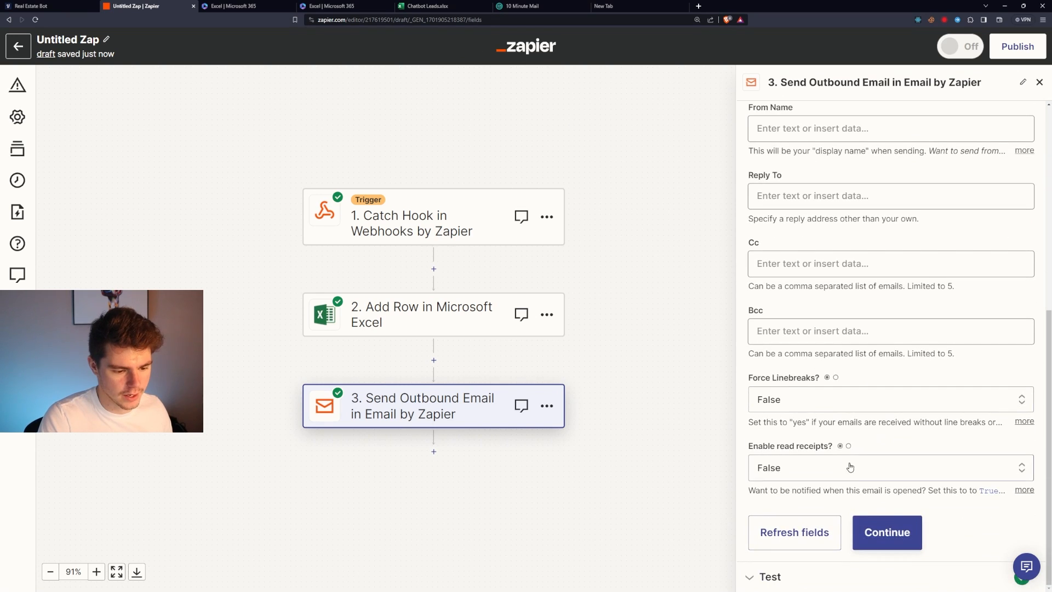
{"action": "left_click", "coordinate": [886, 533]}
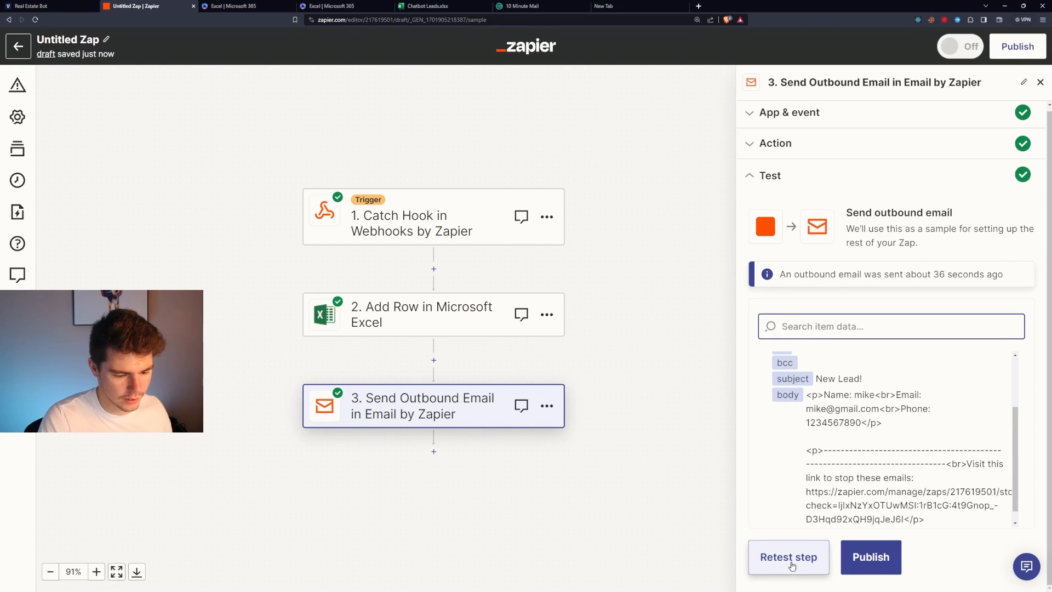
View the newest 'New Lead!' email in Temp Mail showing mike's details, then return to the Zap.
{"action": "left_click", "coordinate": [527, 6]}
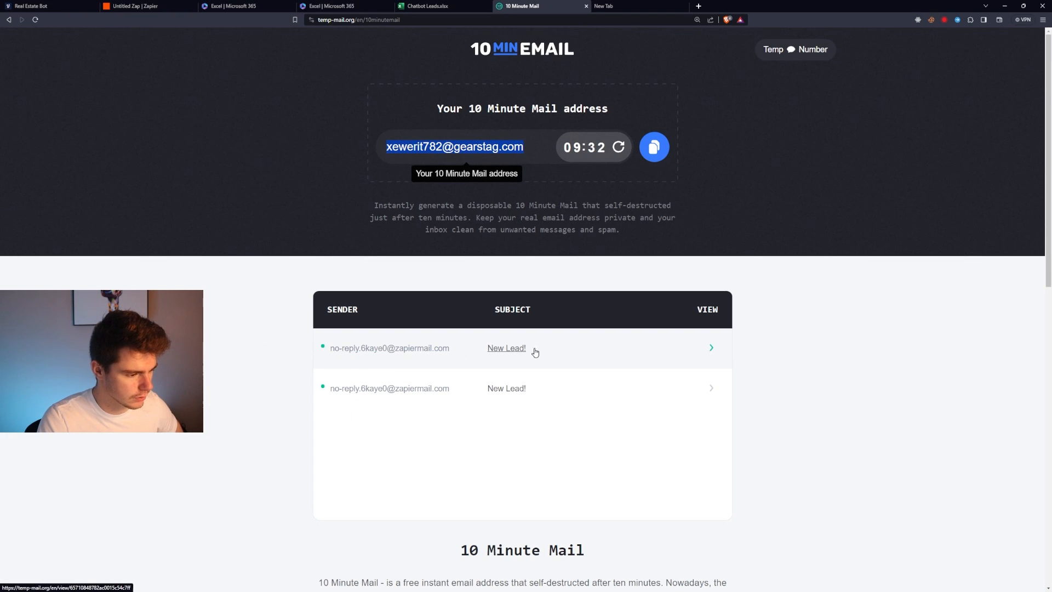
{"action": "left_click", "coordinate": [506, 347]}
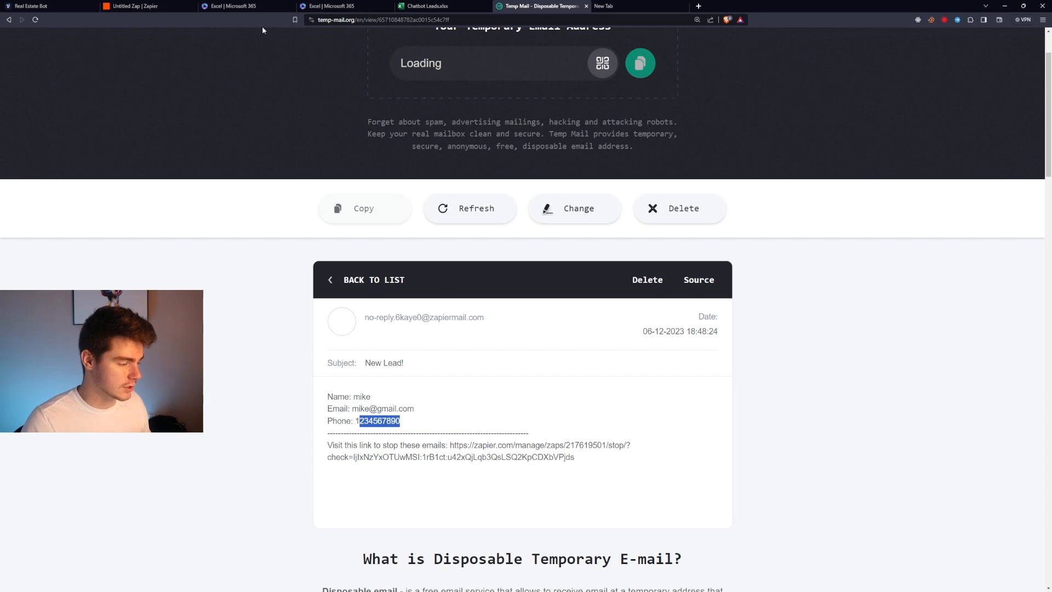
{"action": "left_click", "coordinate": [138, 7]}
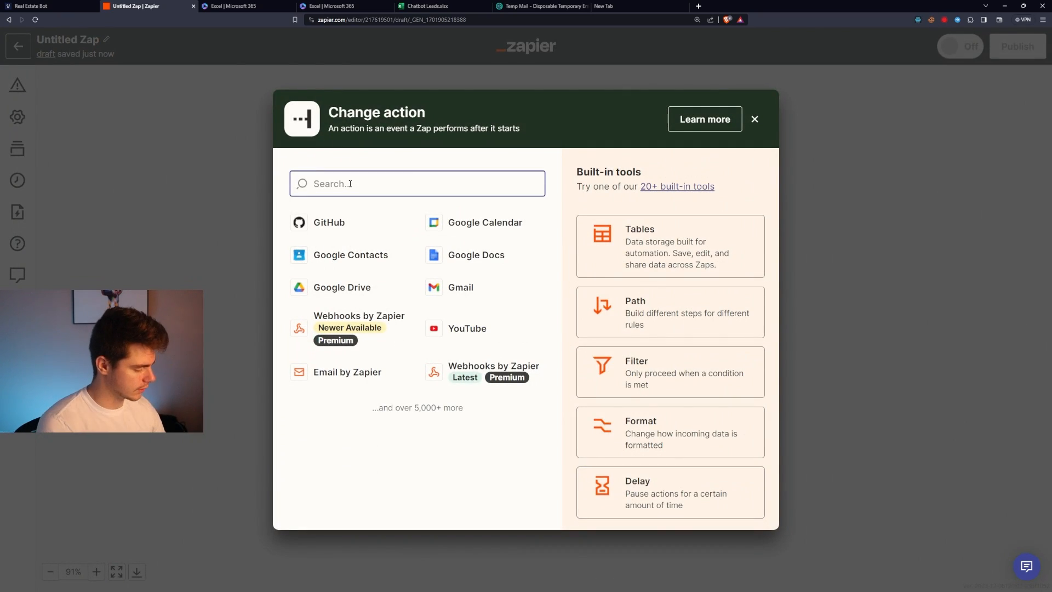
Search the app chooser for 'hubspo', 'sales' and 'notion', then dismiss it without picking an app.
{"action": "type", "text": "hubspo"}
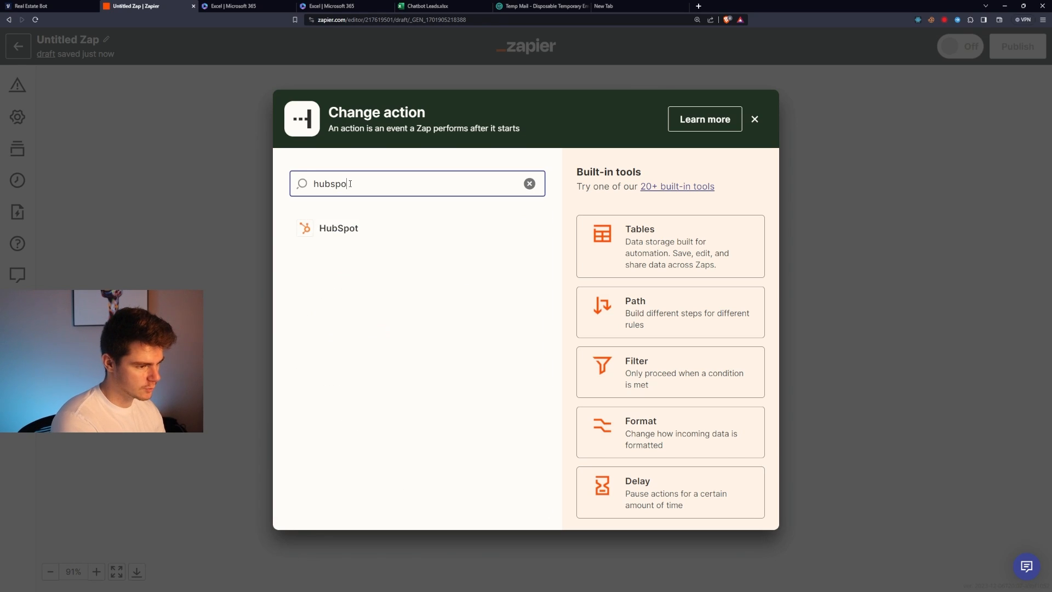
{"action": "type", "text": "sales"}
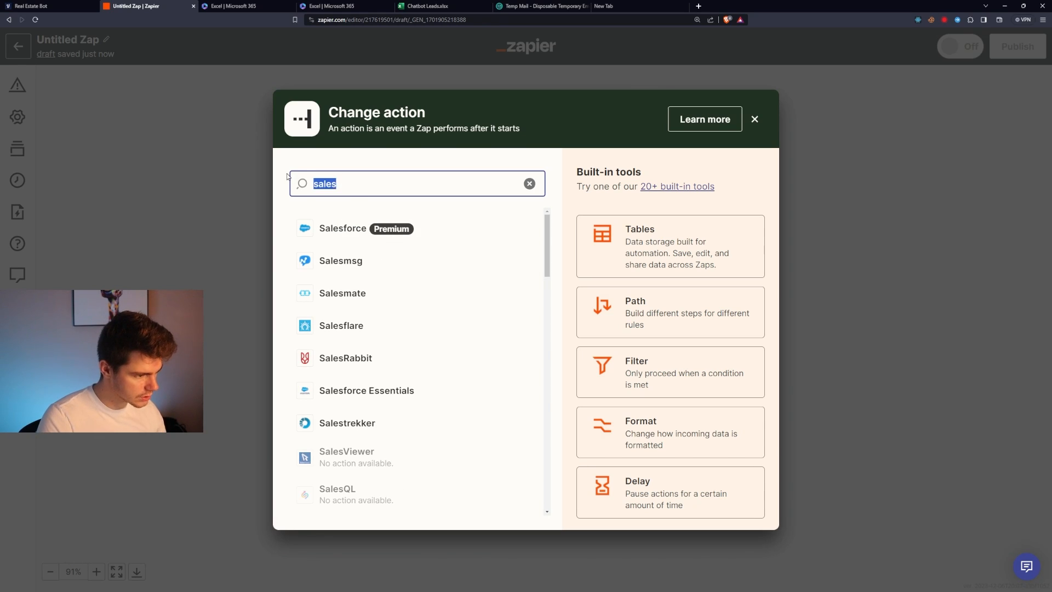
{"action": "type", "text": "notion"}
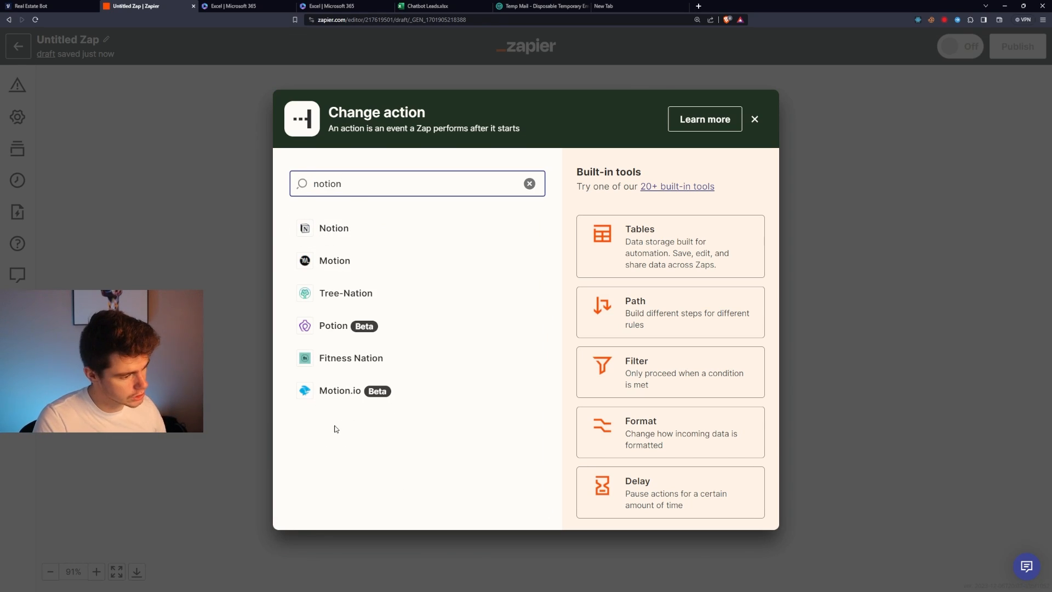
{"action": "left_click", "coordinate": [754, 119]}
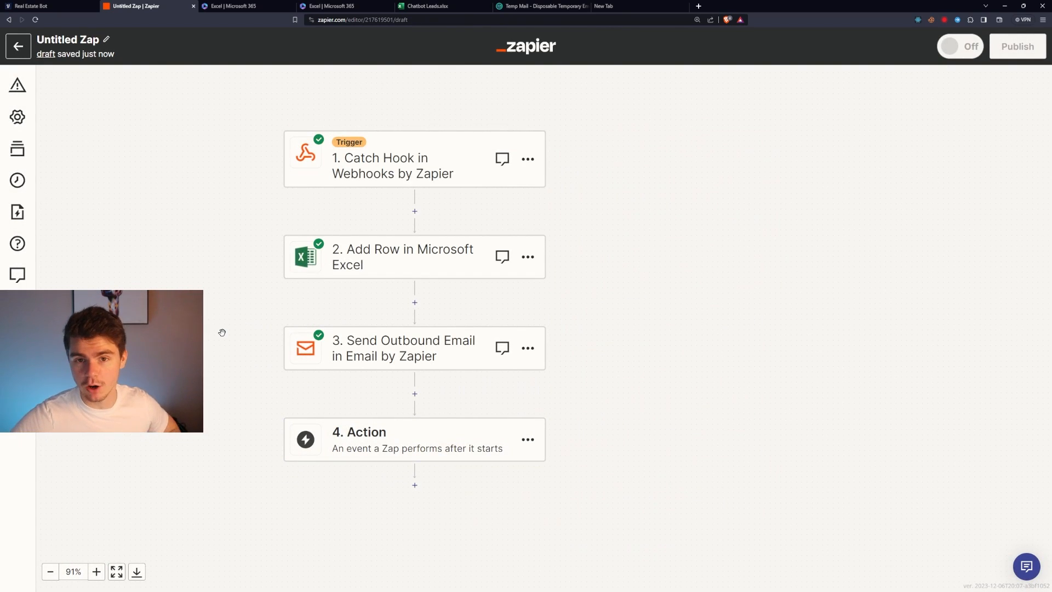